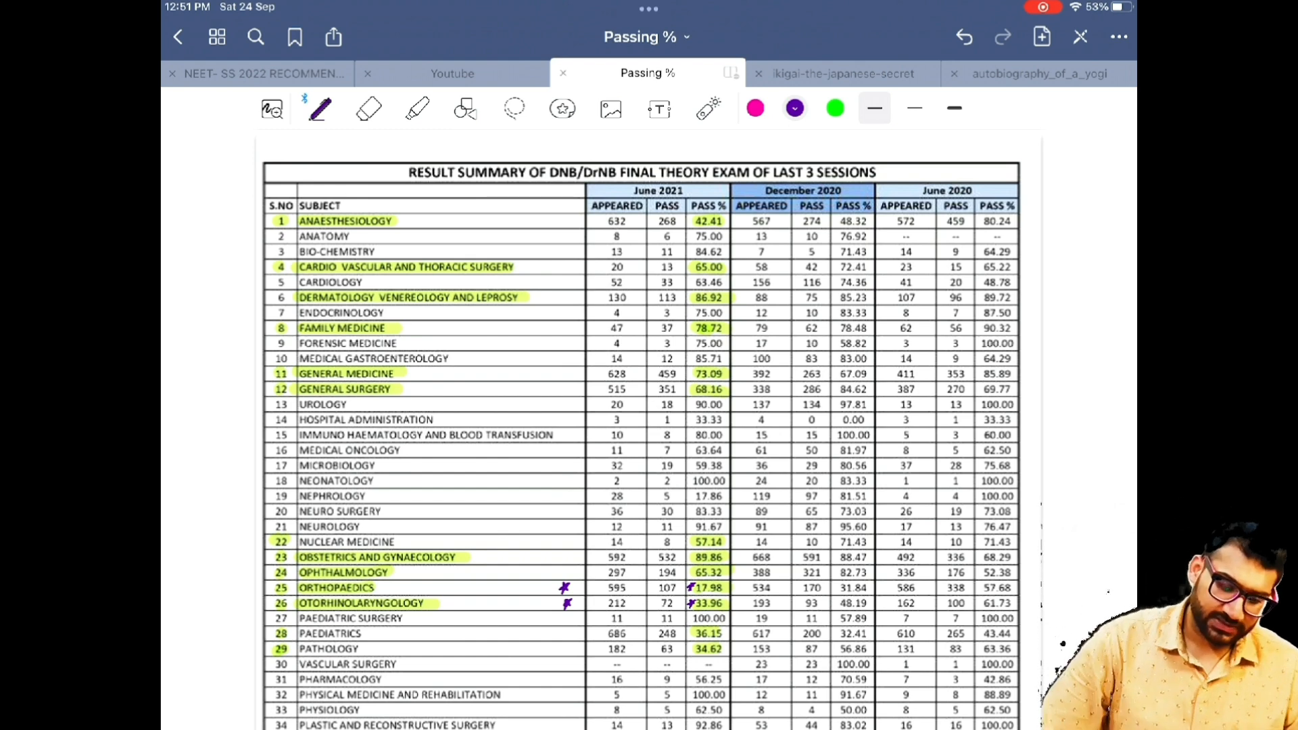
# Switch to the laser pointer and move through the theory results table to the December 2020 practical table.
pyautogui.click(708, 108)
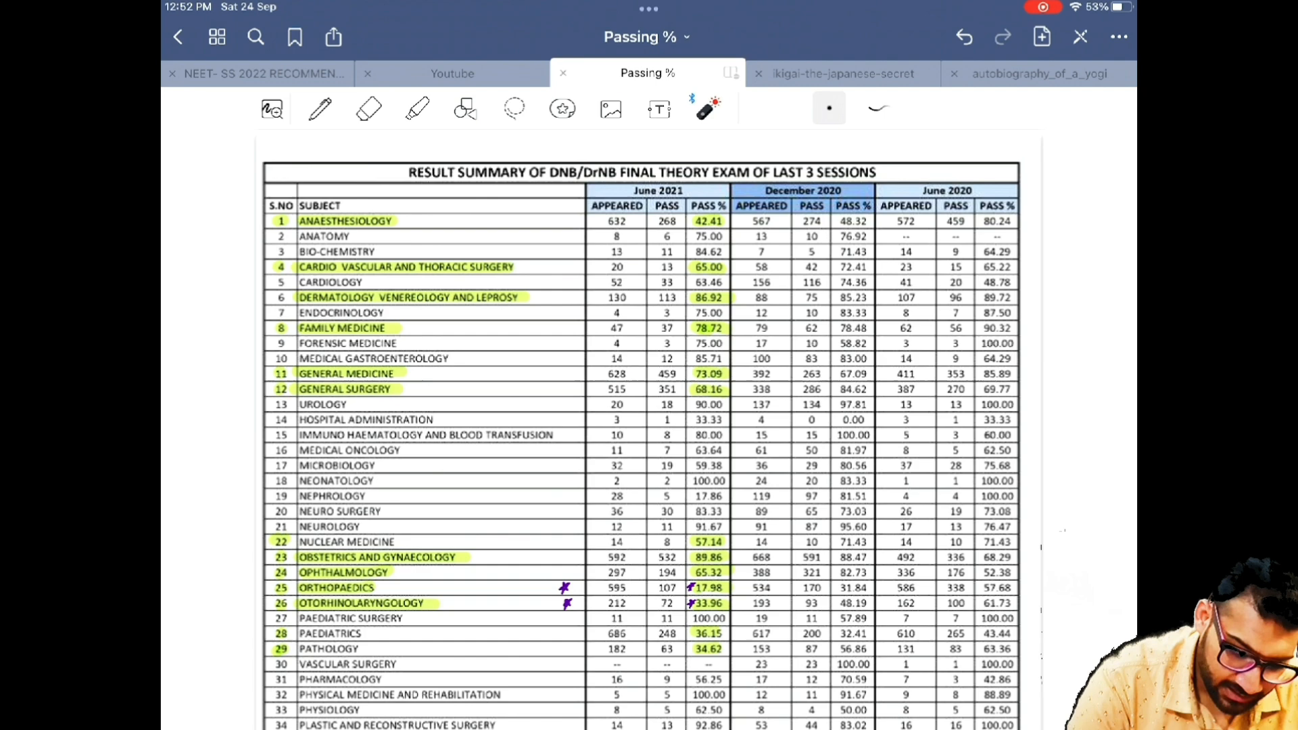
pyautogui.scroll(3)
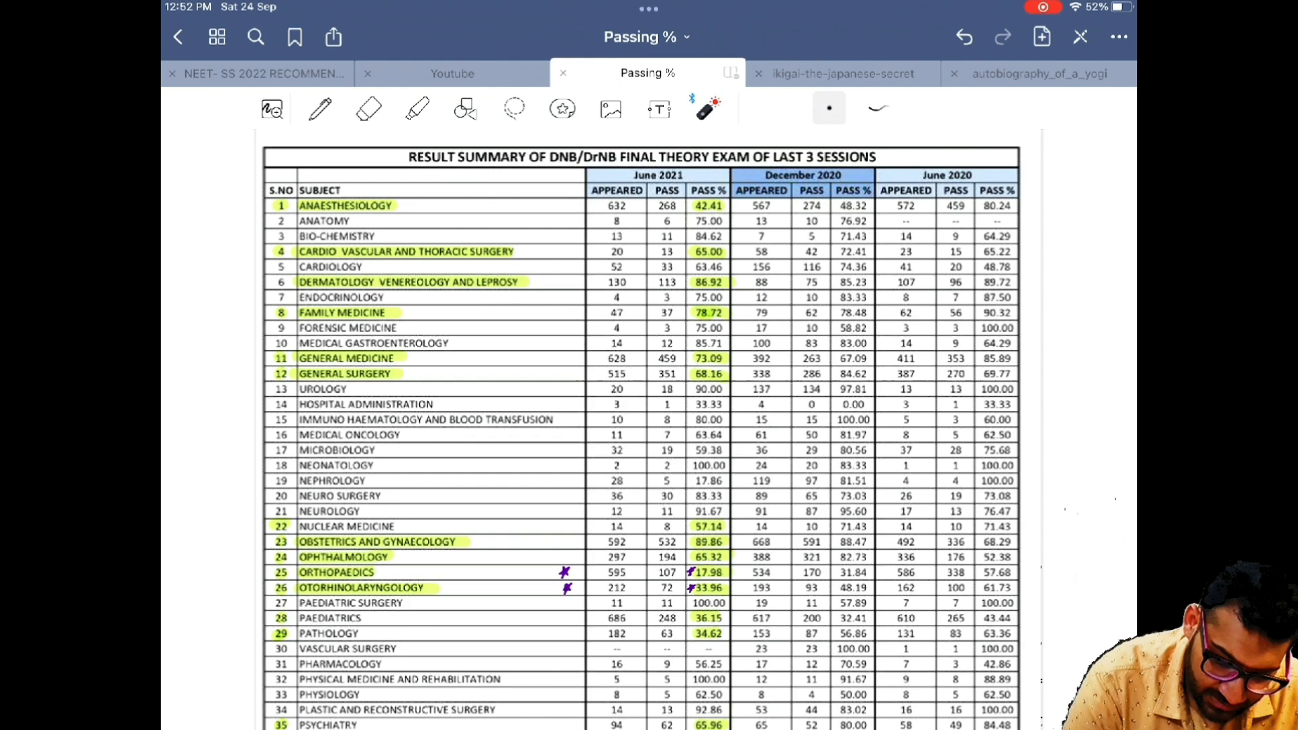
pyautogui.scroll(-3)
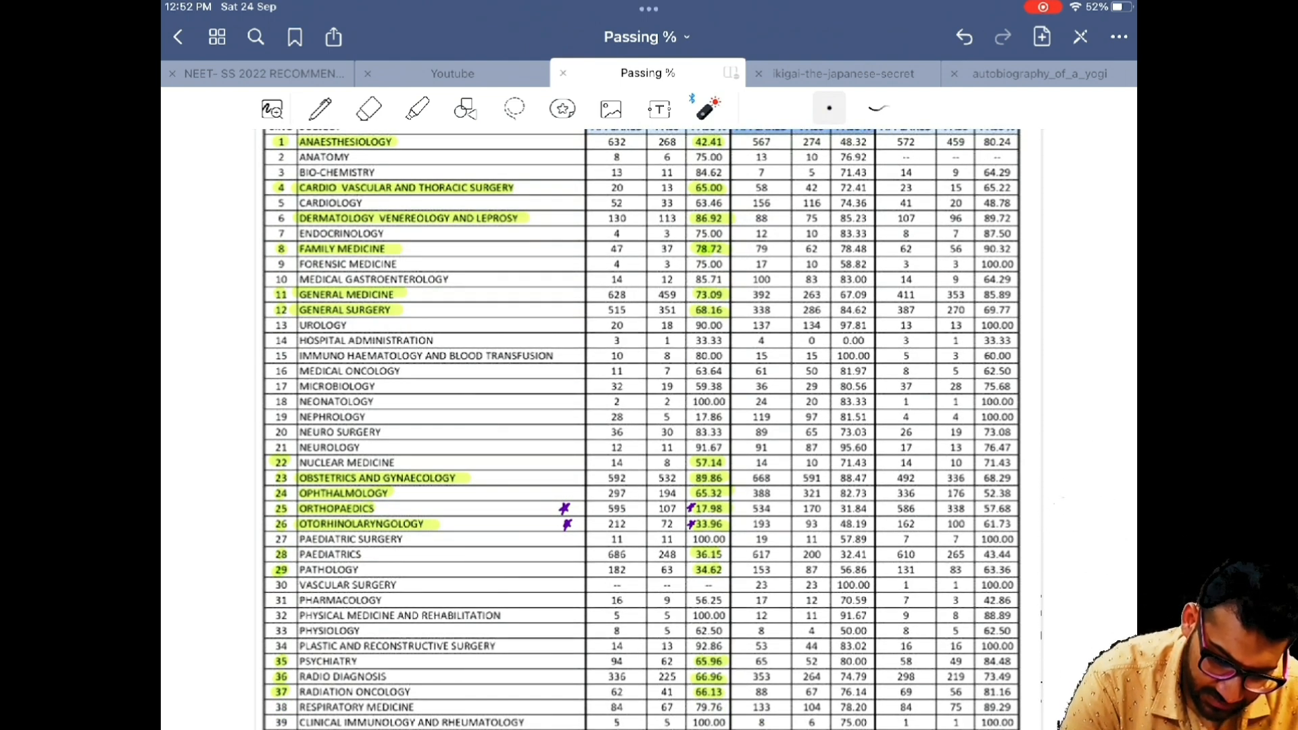
pyautogui.scroll(-3)
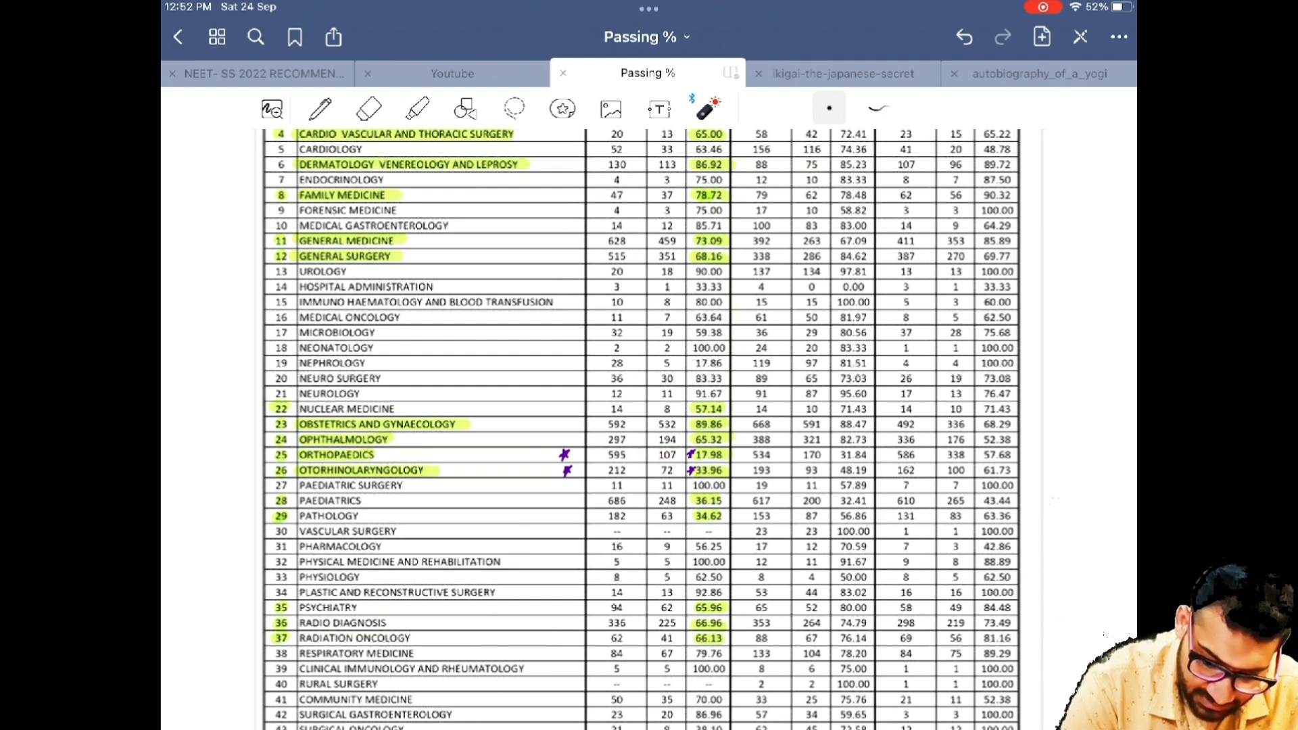
pyautogui.click(639, 471)
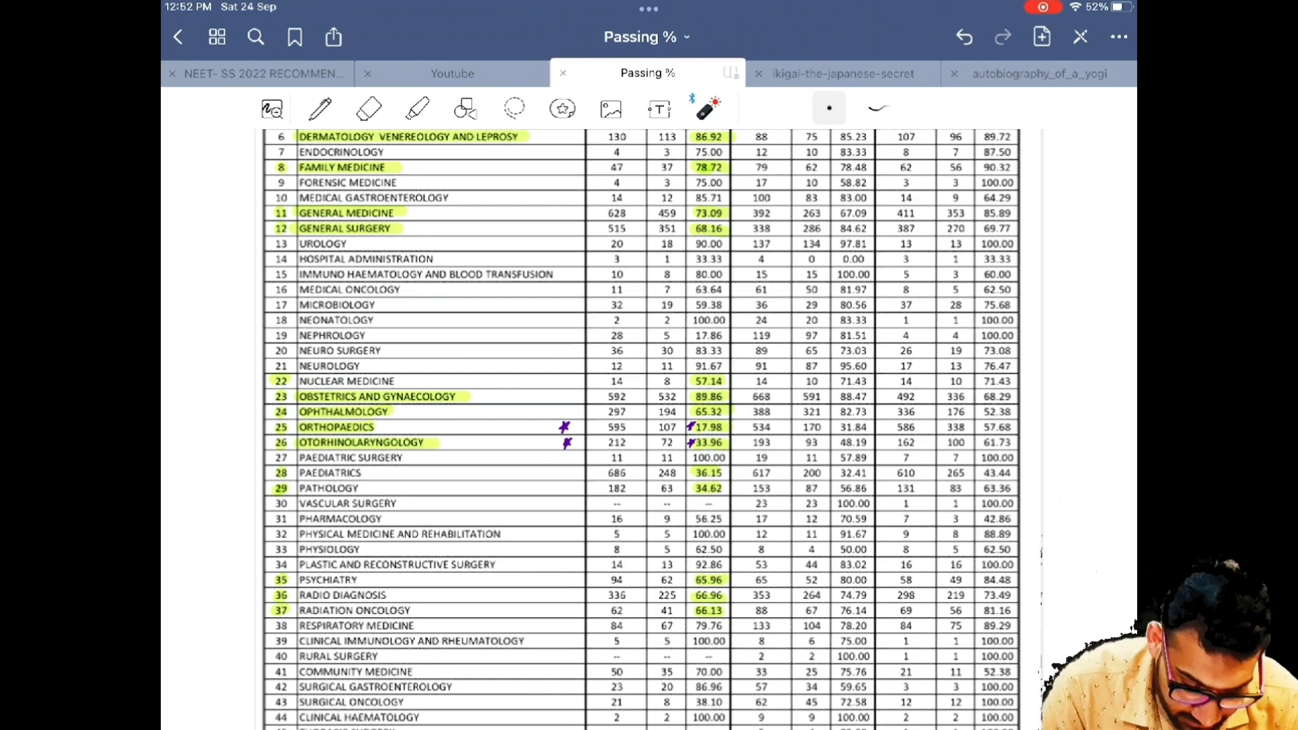
pyautogui.scroll(-3)
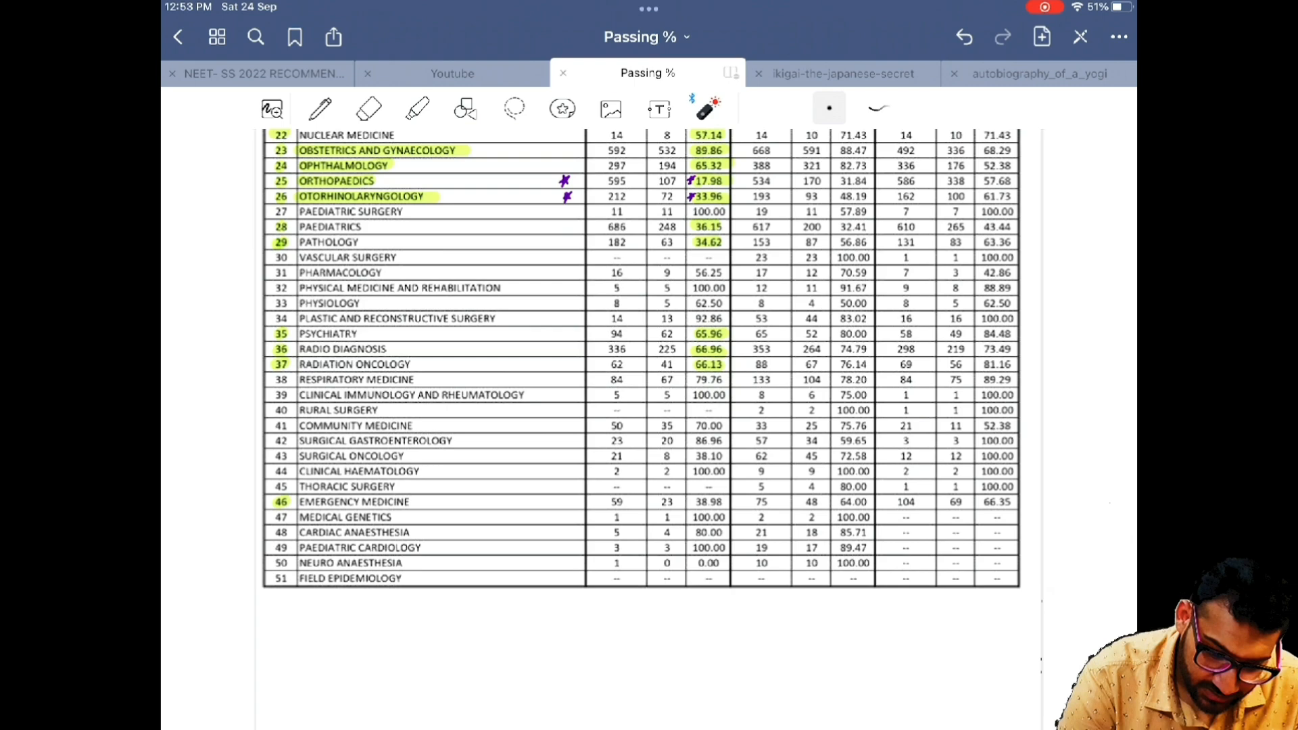
pyautogui.scroll(-3)
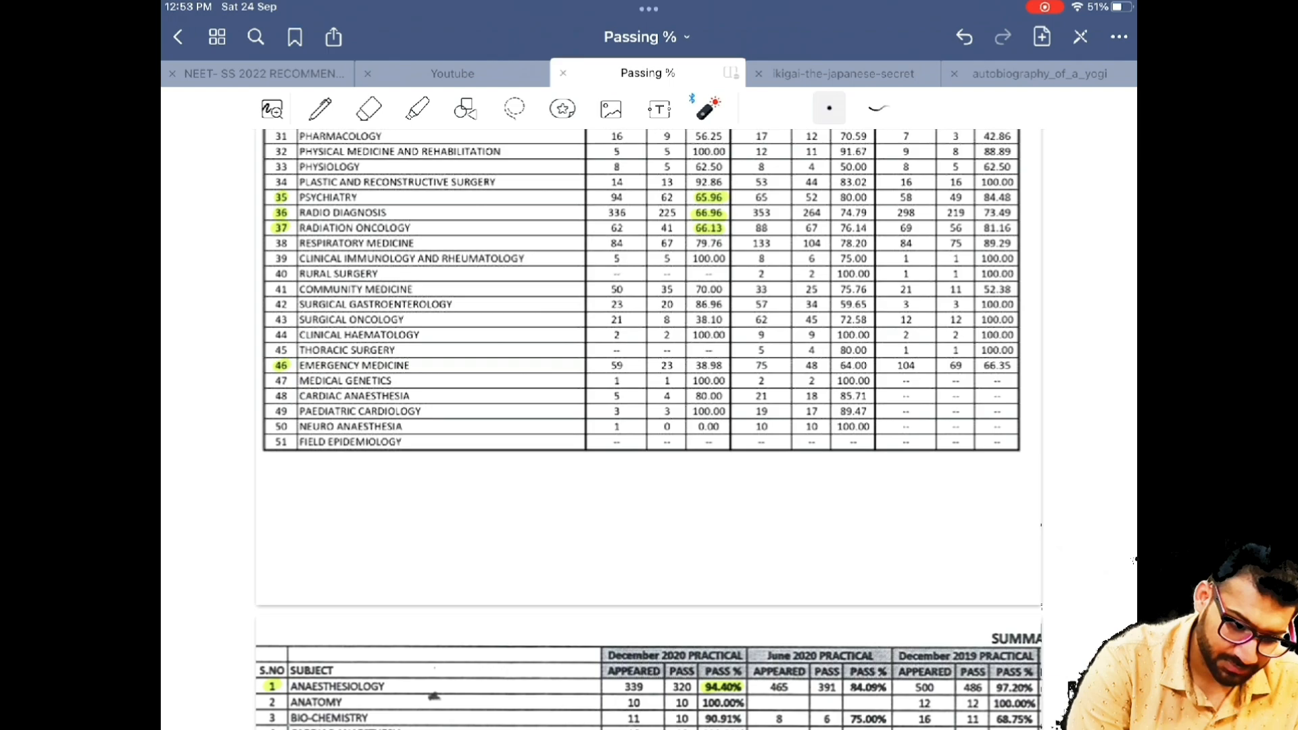
pyautogui.scroll(-3)
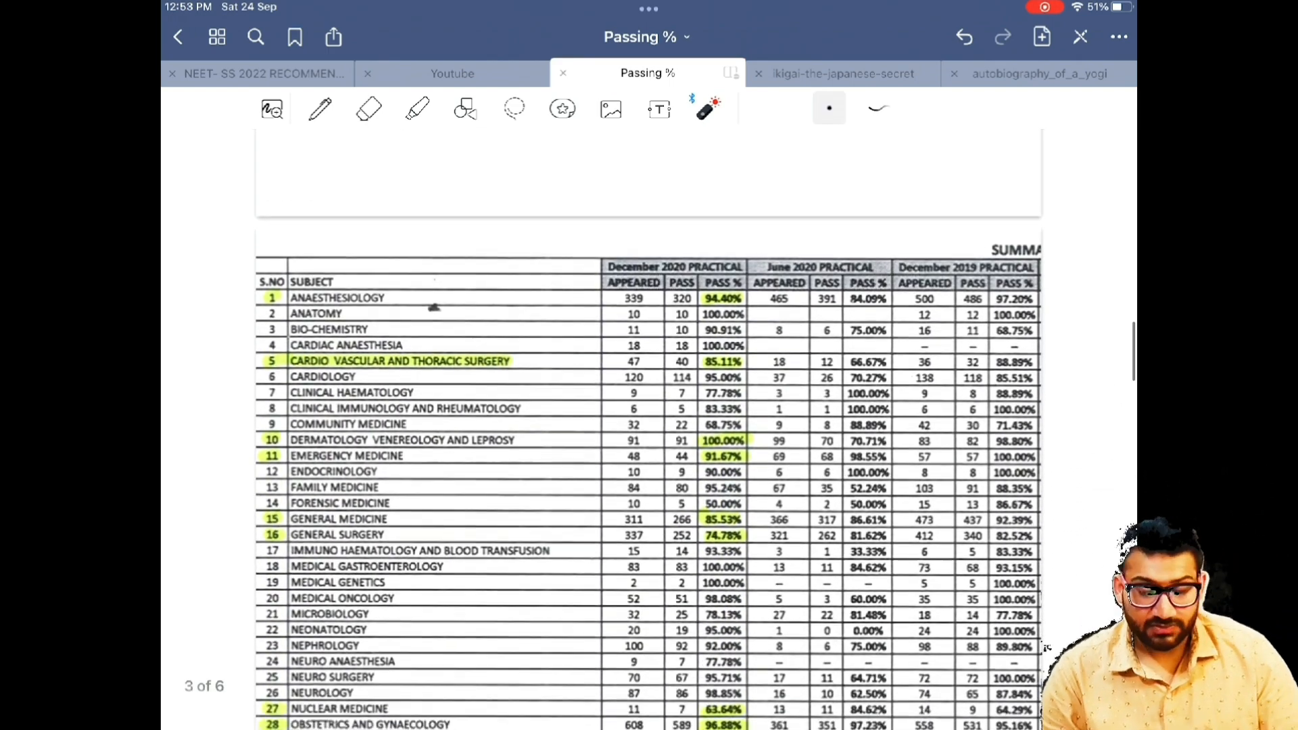
pyautogui.scroll(3)
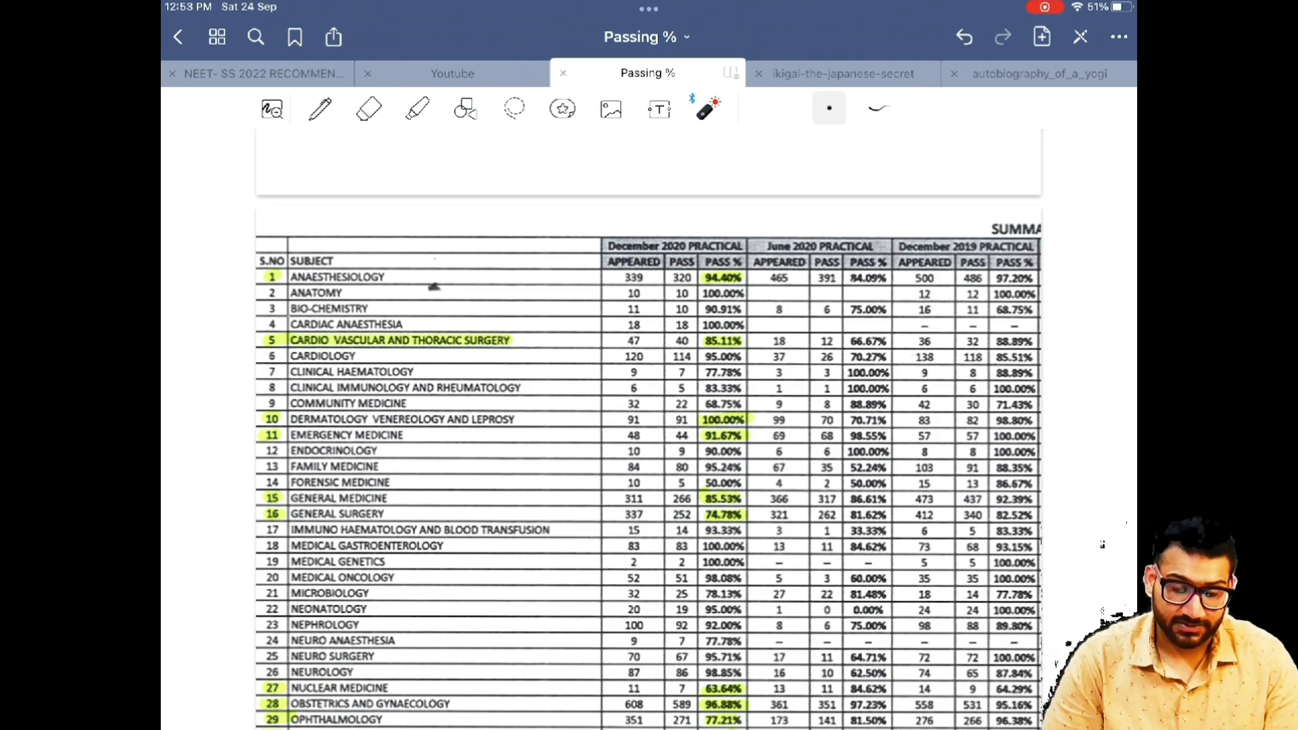
pyautogui.scroll(-3)
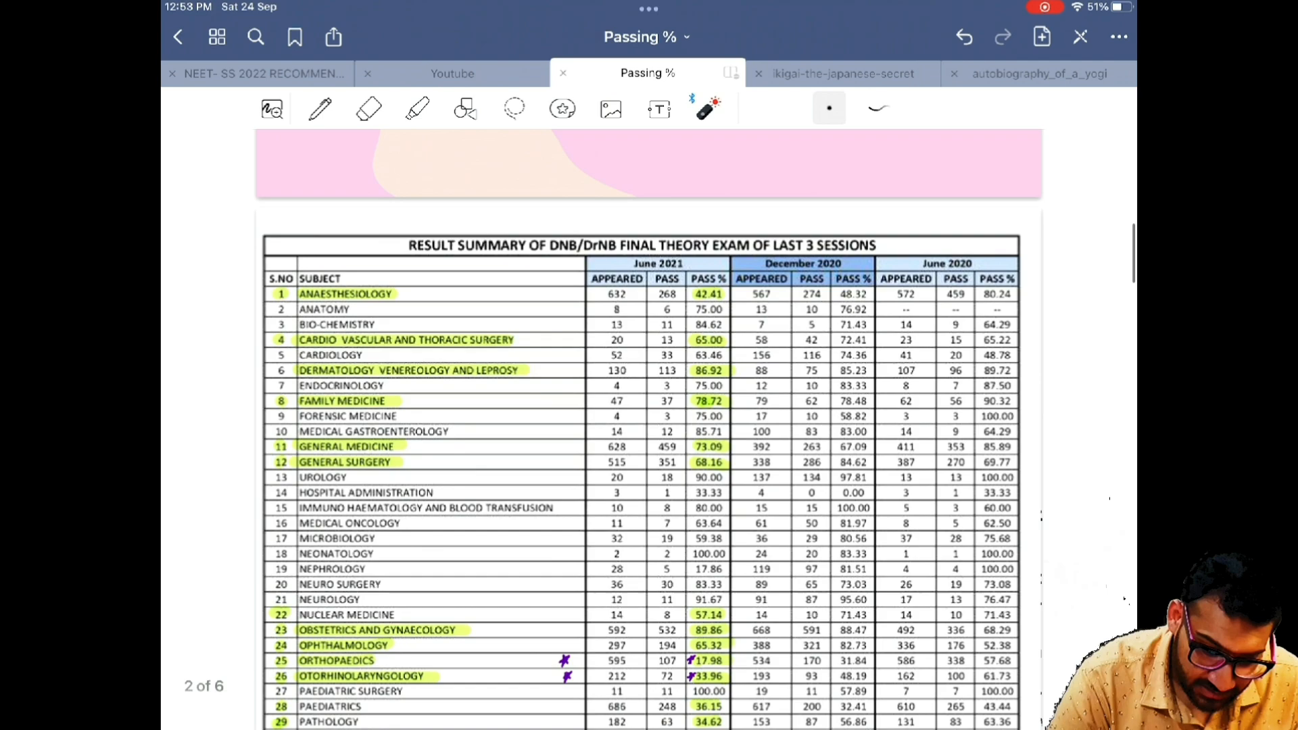
pyautogui.scroll(-3)
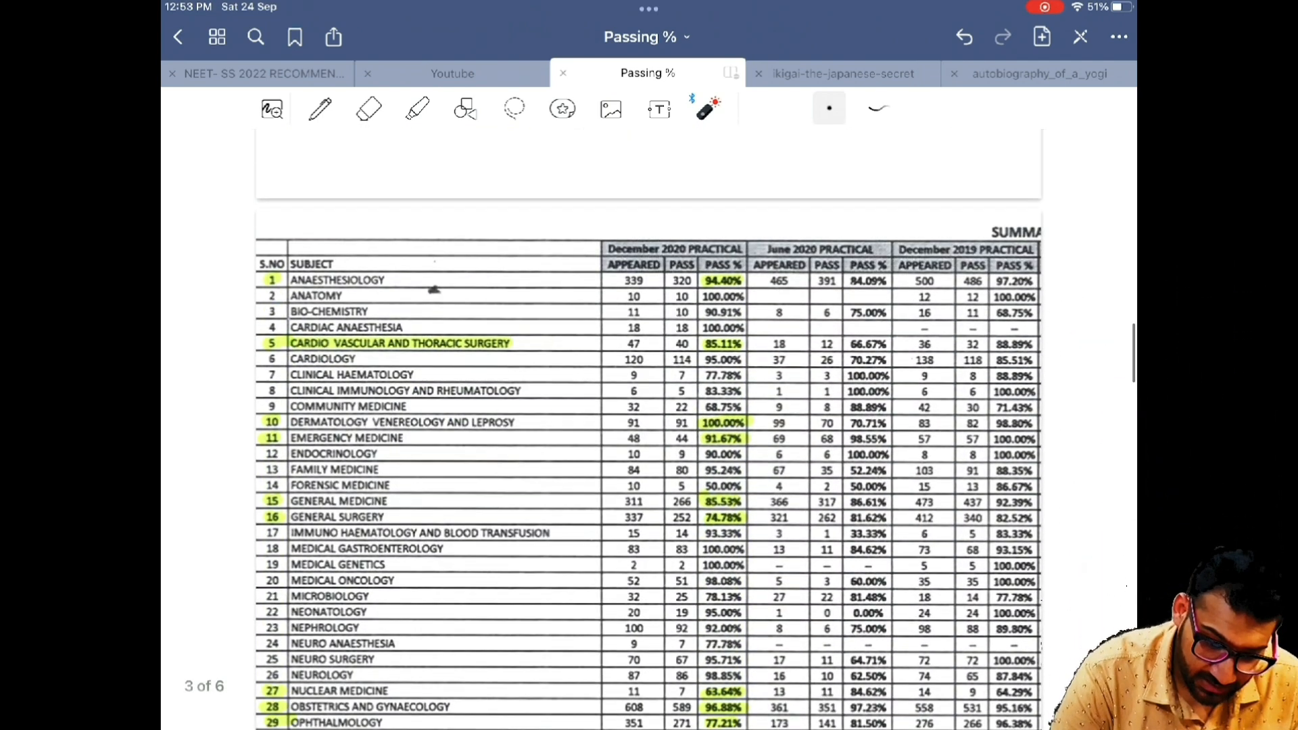
pyautogui.scroll(3)
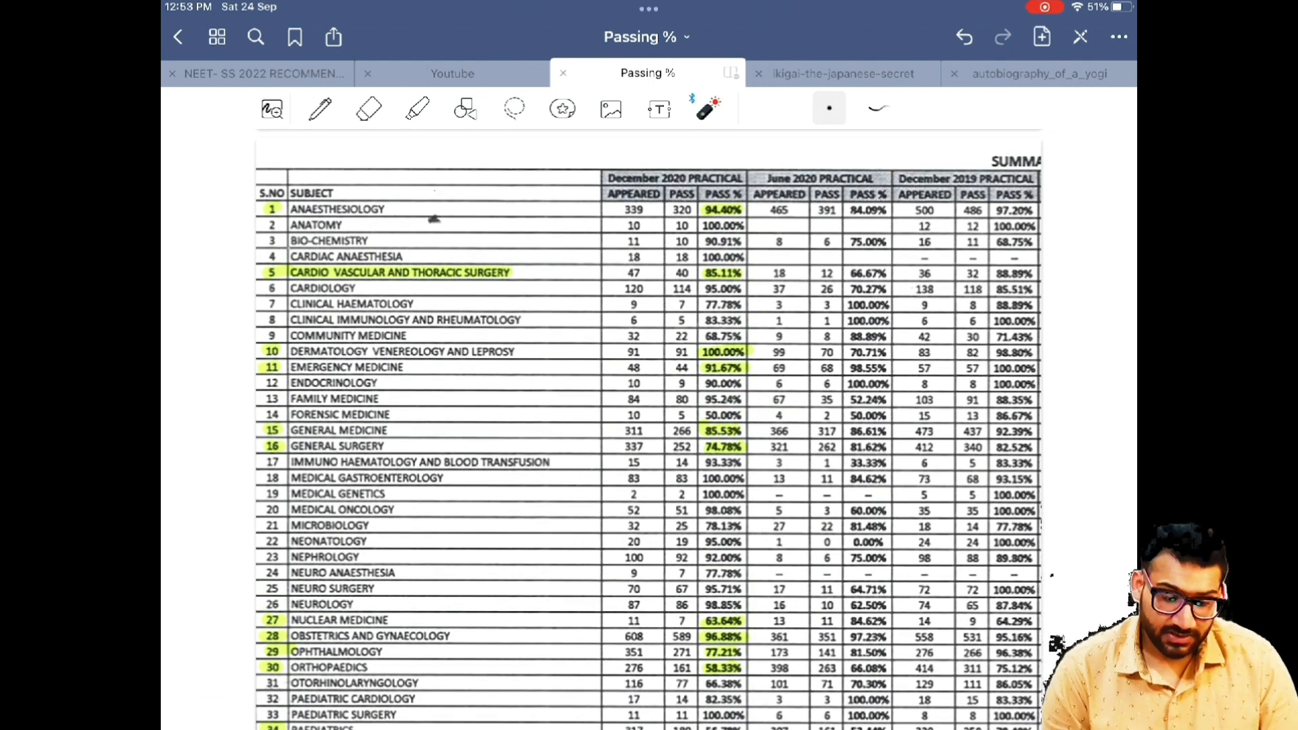
pyautogui.scroll(-3)
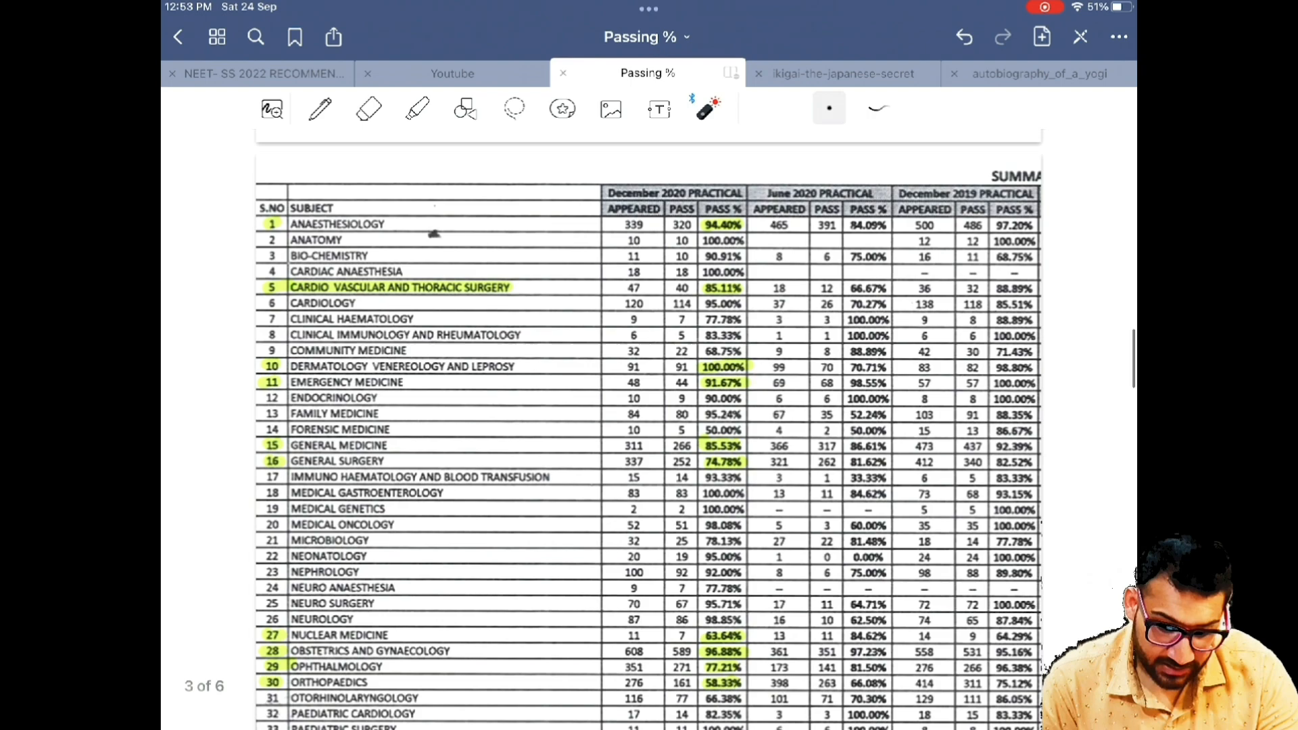
pyautogui.scroll(3)
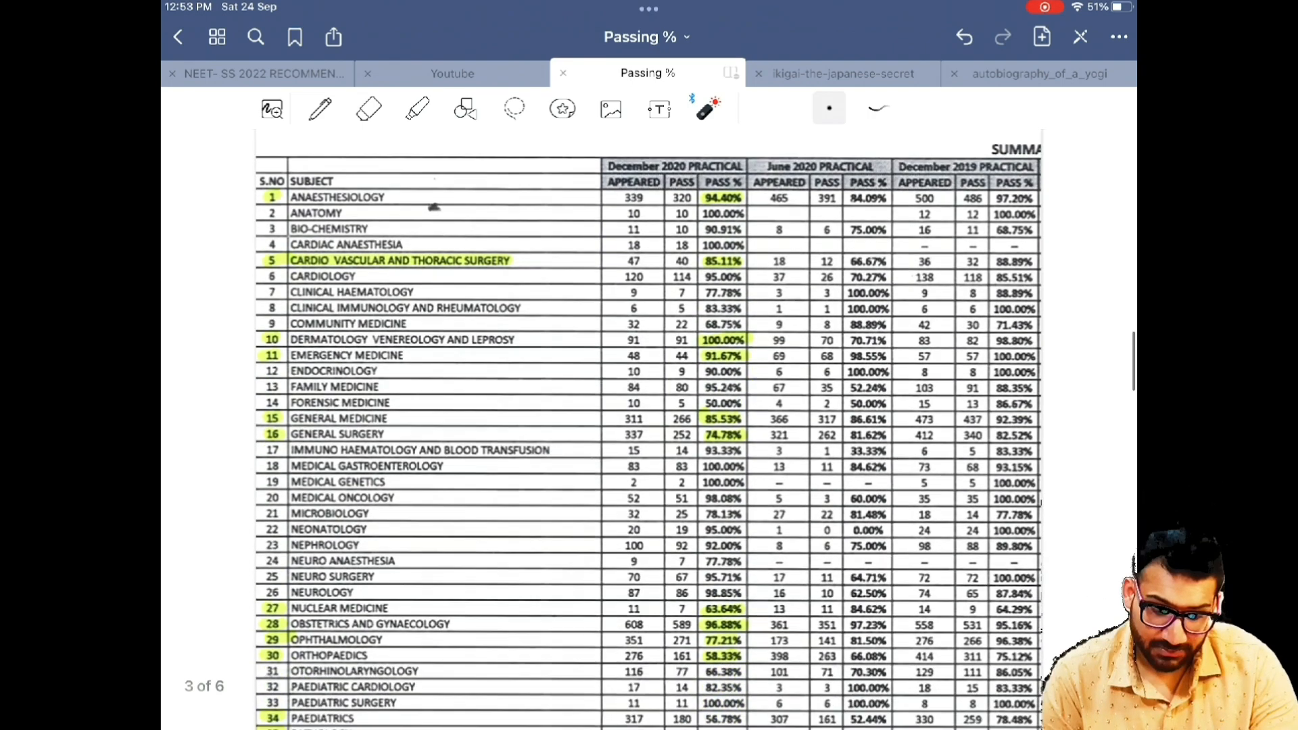
pyautogui.scroll(3)
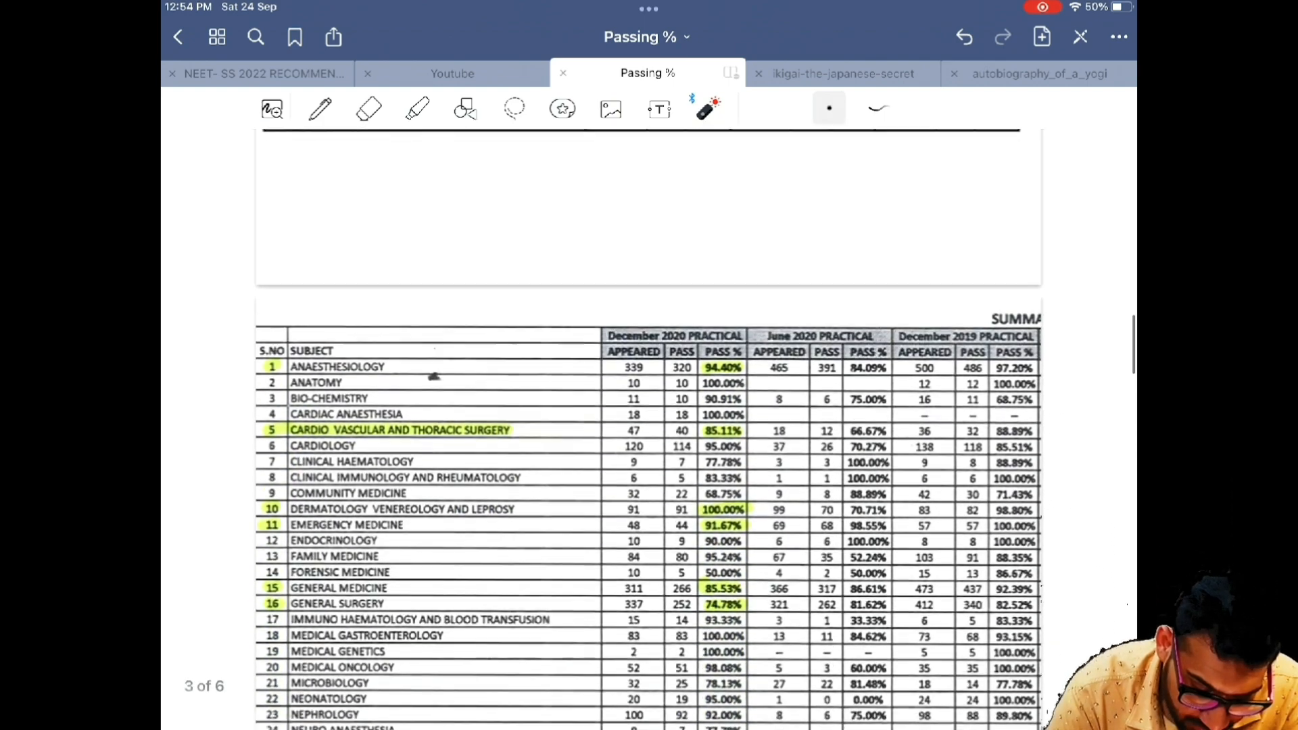
# Scroll the Passing % PDF to page 1's Result Summary of the last 3 theory sessions.
pyautogui.scroll(3)
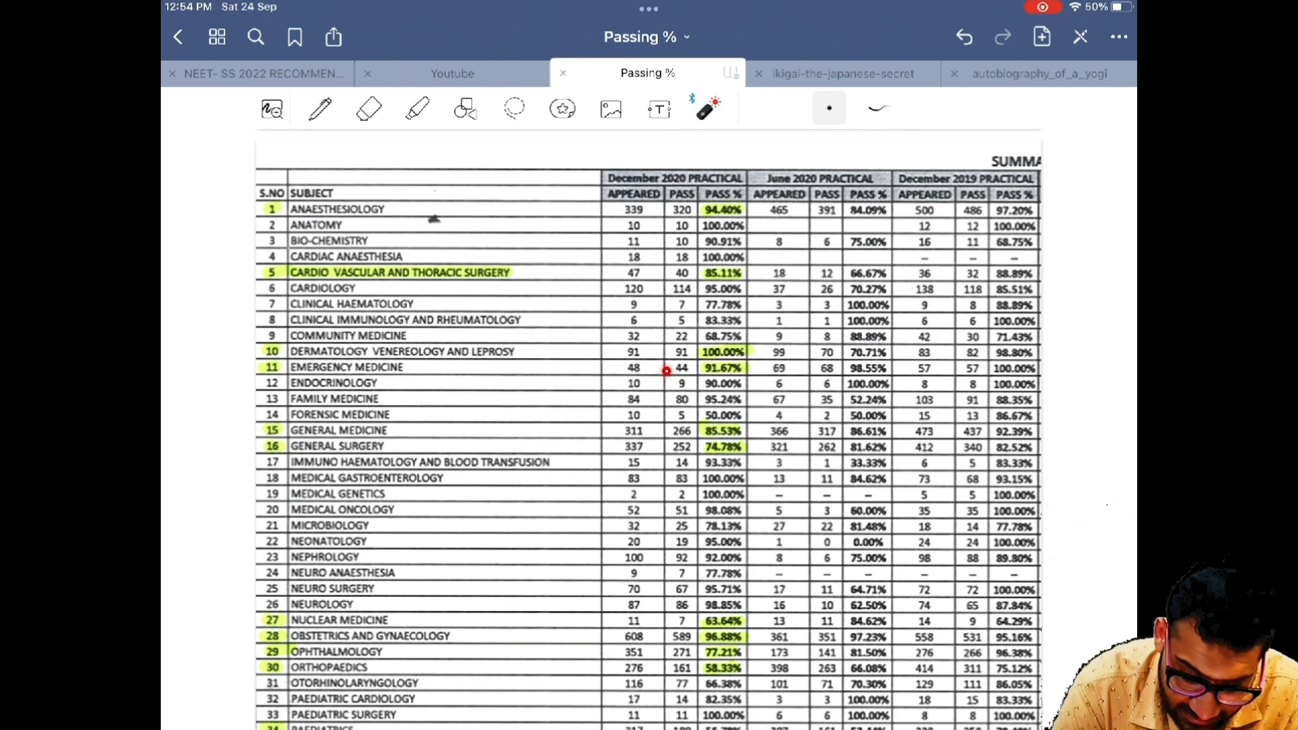
pyautogui.scroll(-3)
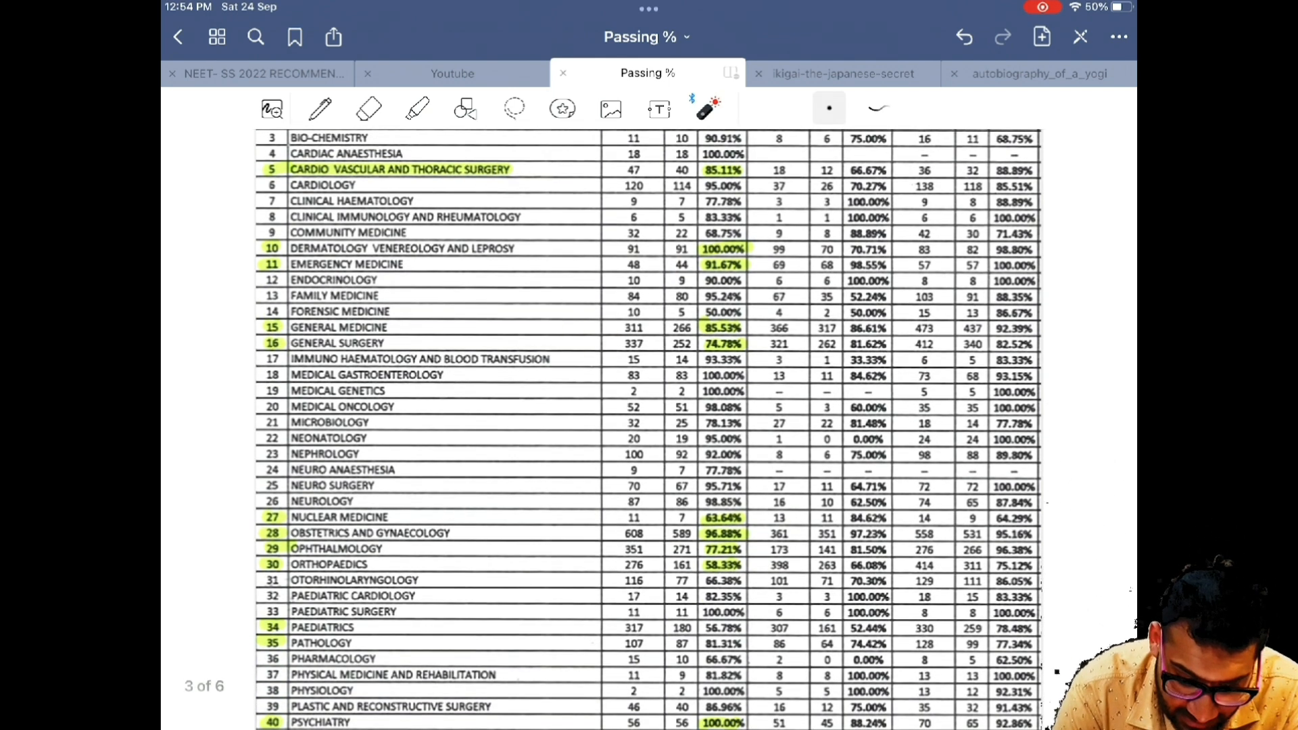
pyautogui.scroll(3)
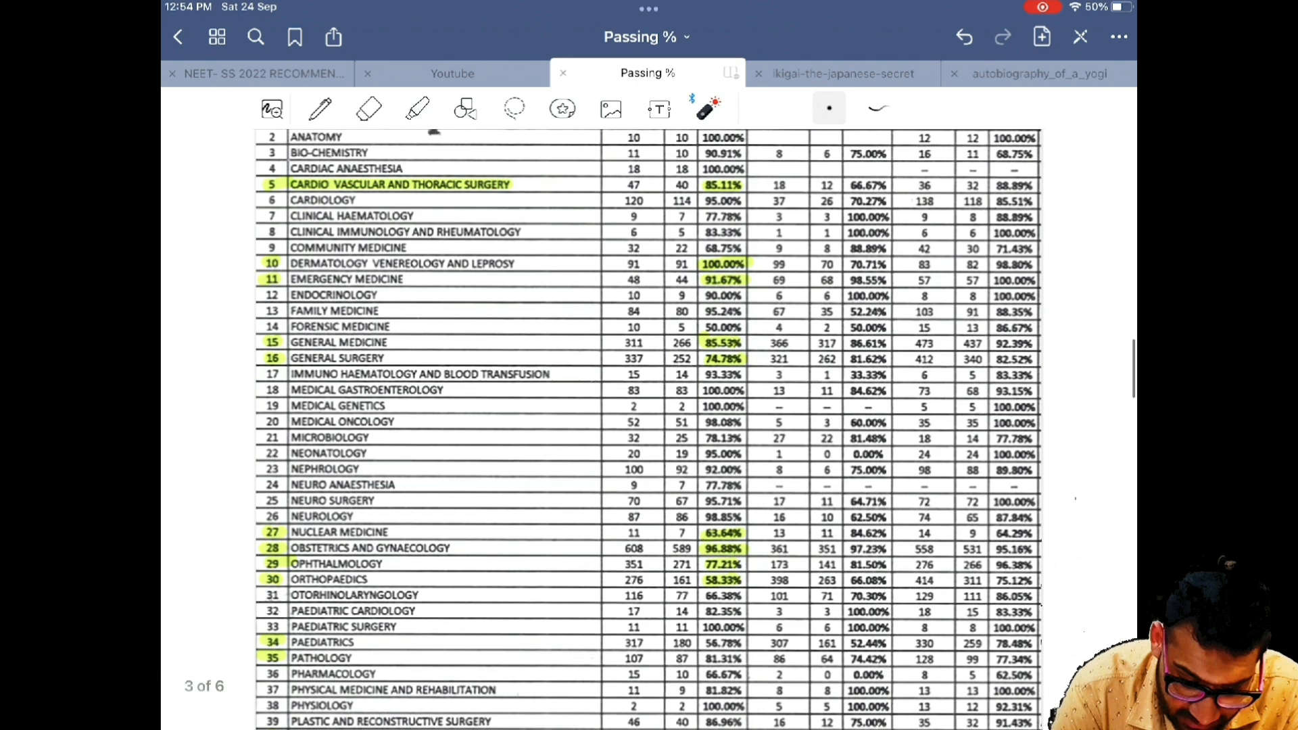
pyautogui.scroll(-3)
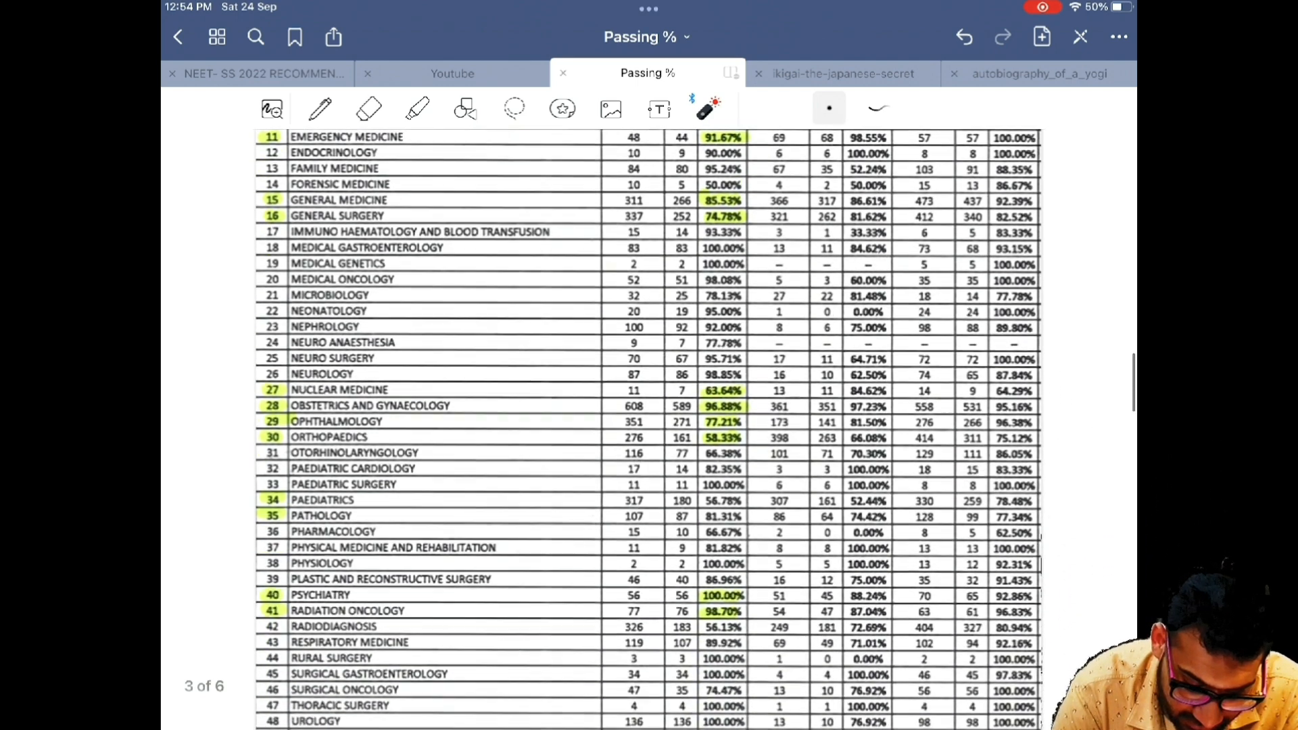
pyautogui.scroll(-3)
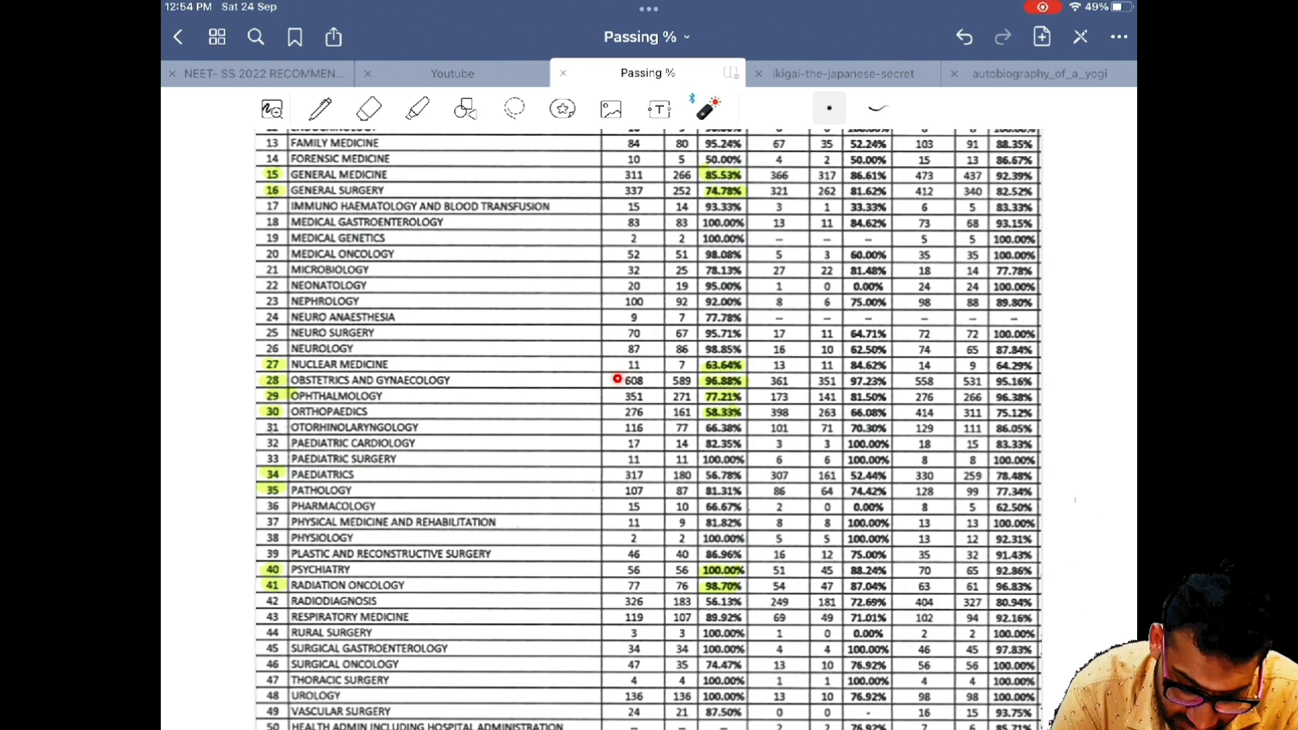
pyautogui.scroll(-3)
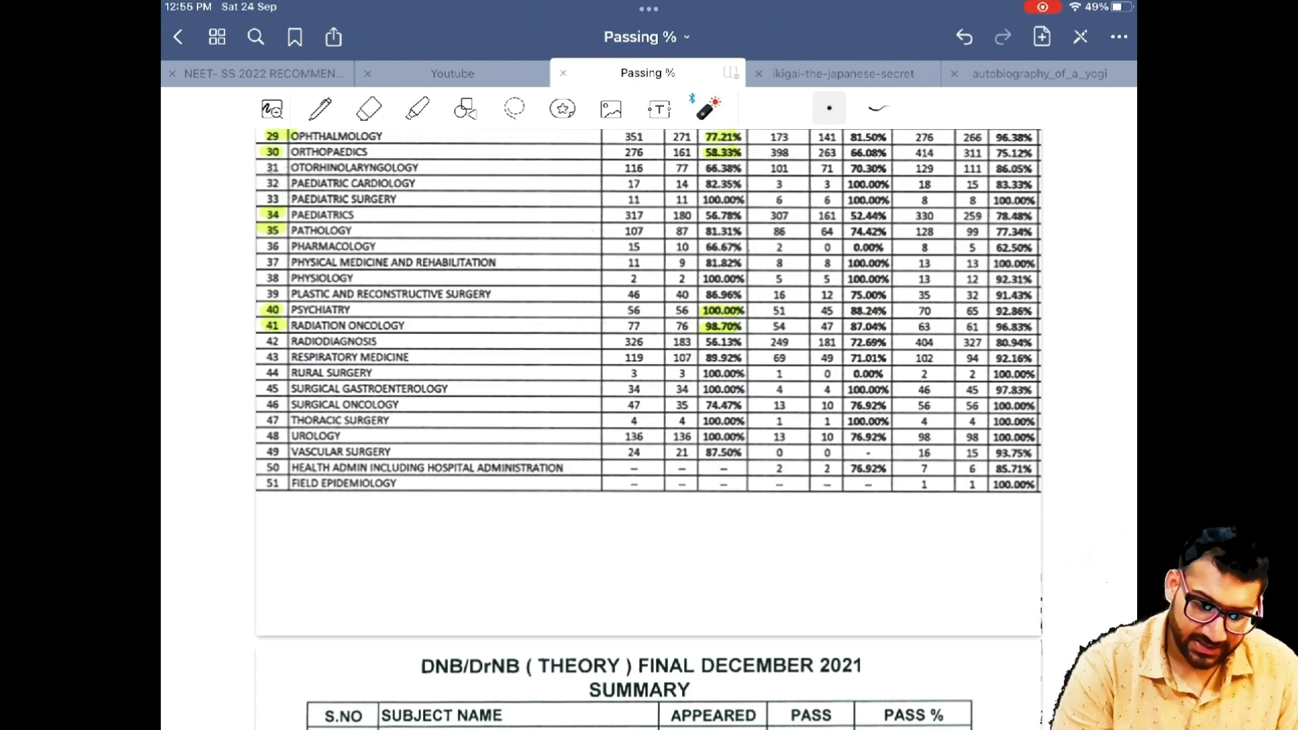
pyautogui.scroll(-3)
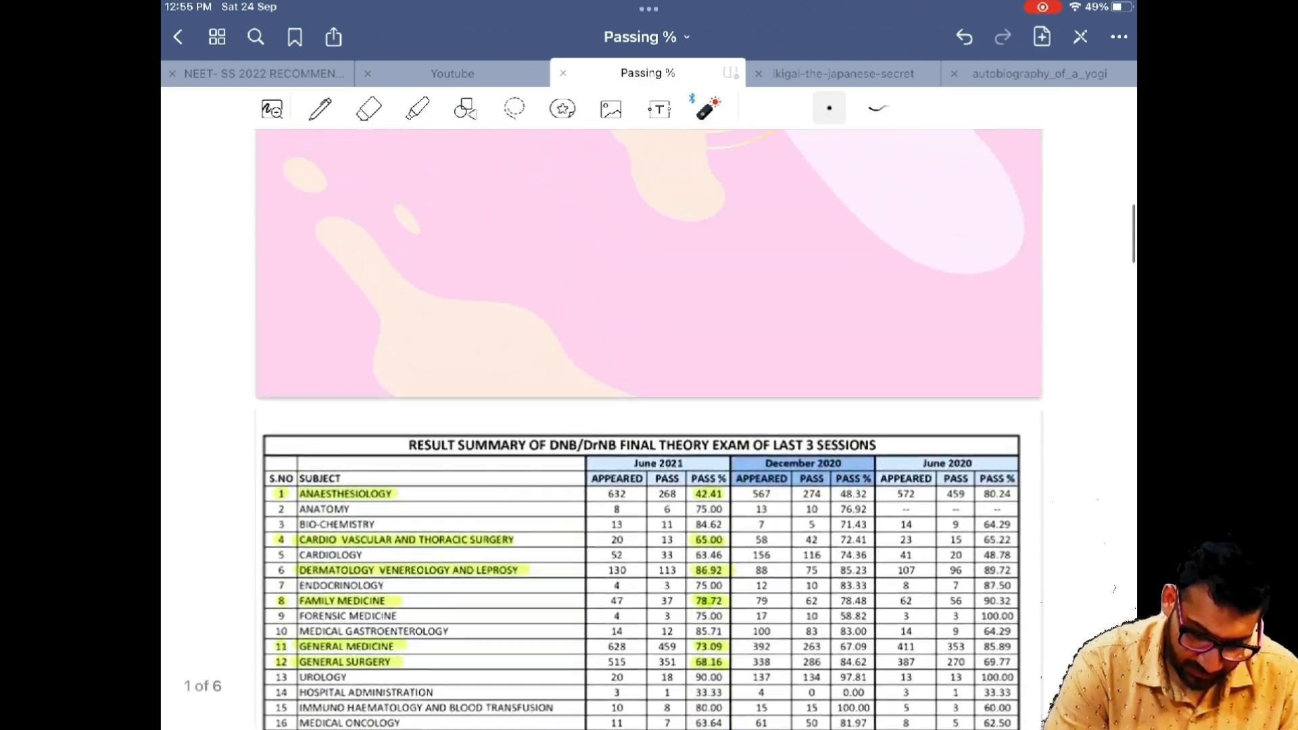
# Scroll past the highlighted page 2 table to page 4's December 2021 theory summary.
pyautogui.scroll(-3)
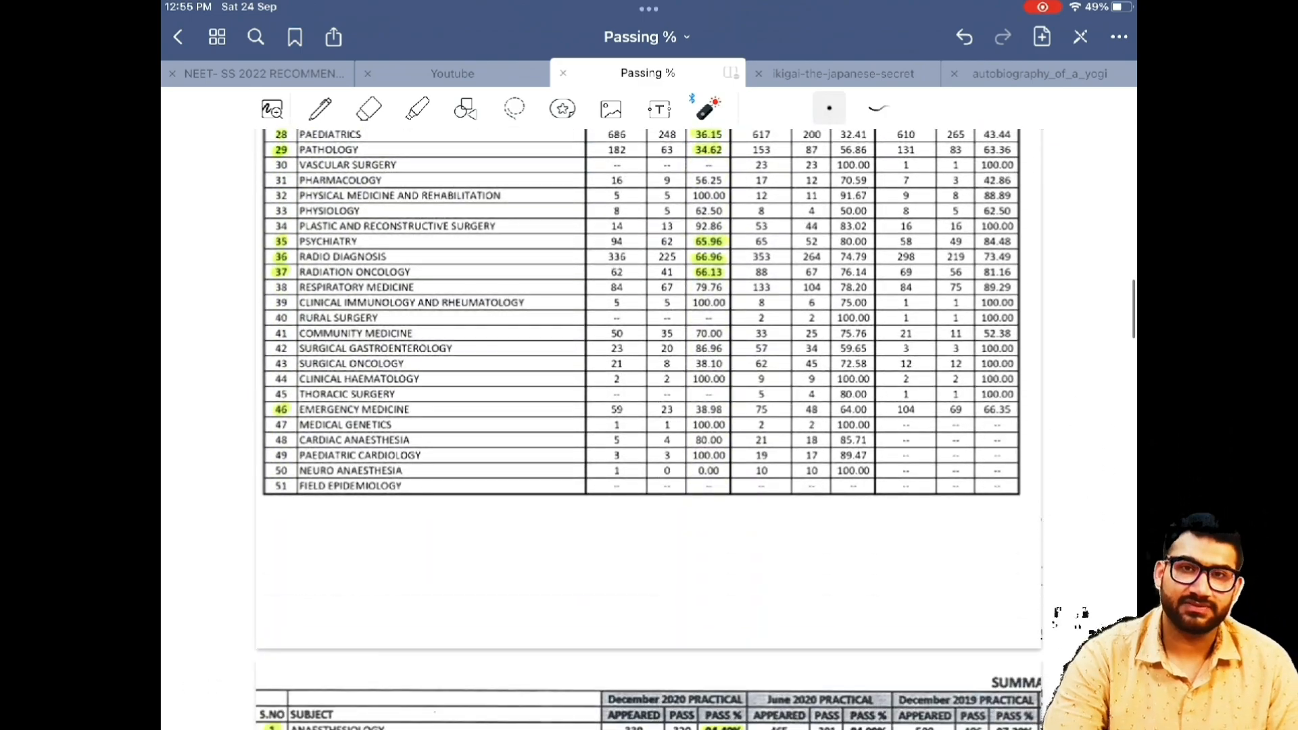
pyautogui.scroll(3)
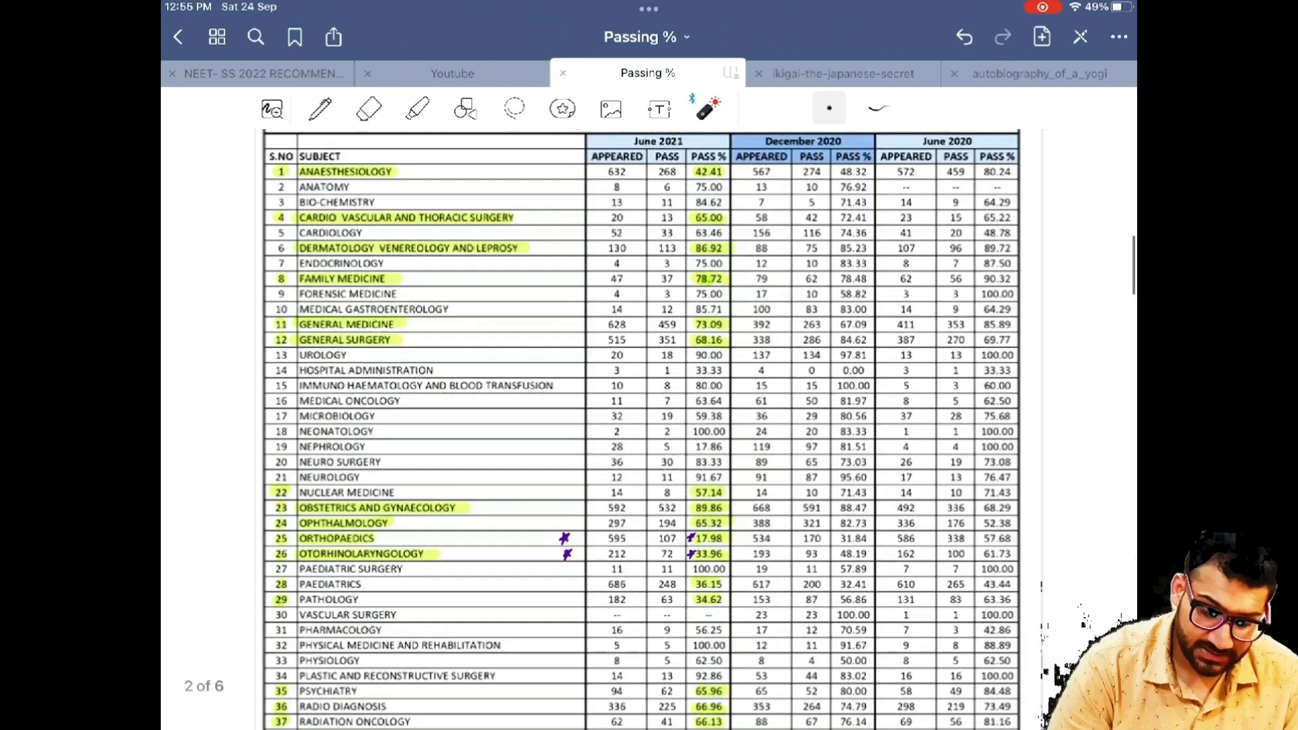
pyautogui.scroll(-3)
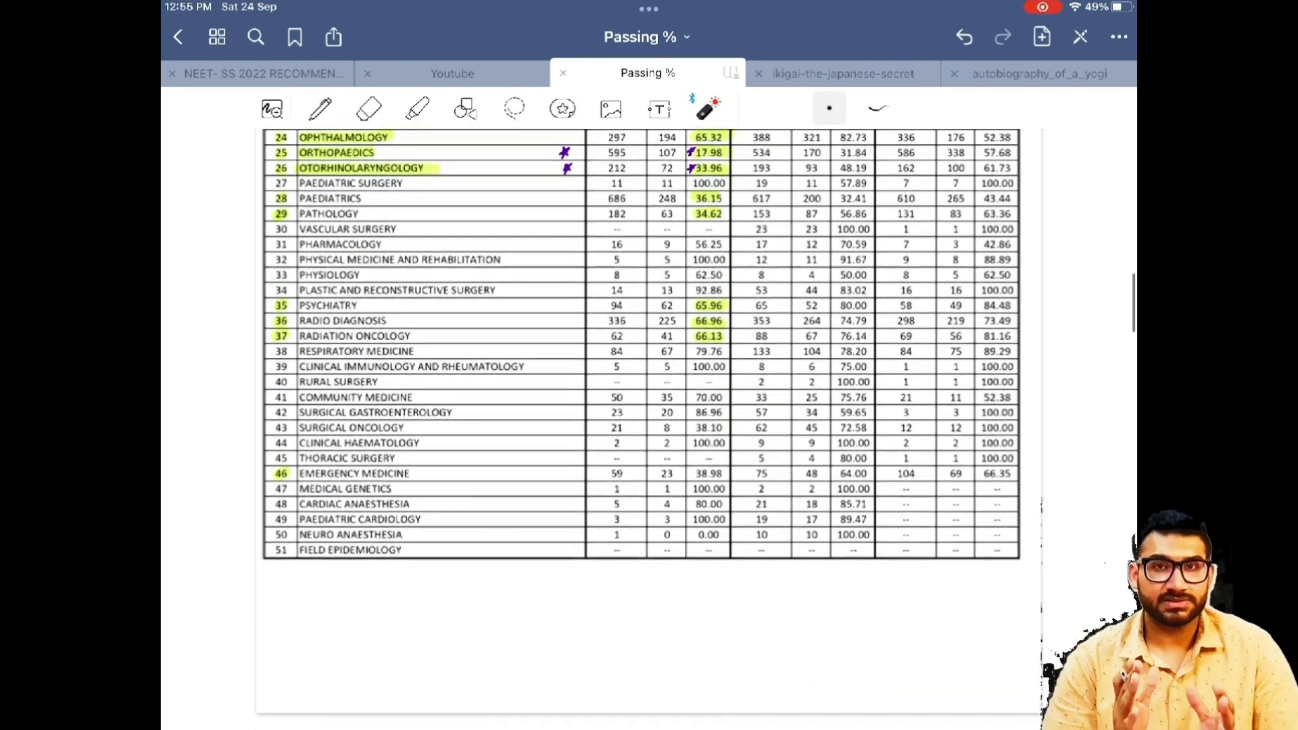
pyautogui.scroll(3)
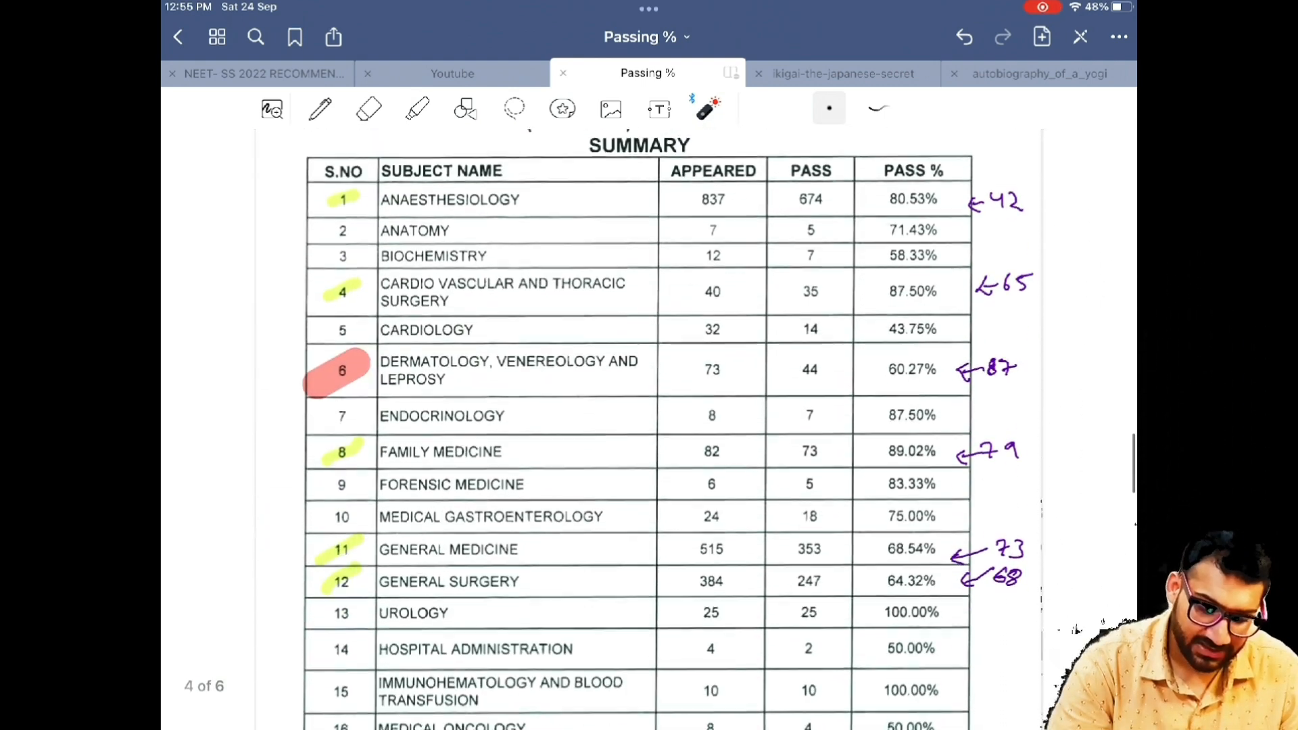
# Review the handwritten percentages across pages 4 and 5, then pick the Highlighter tool.
pyautogui.scroll(3)
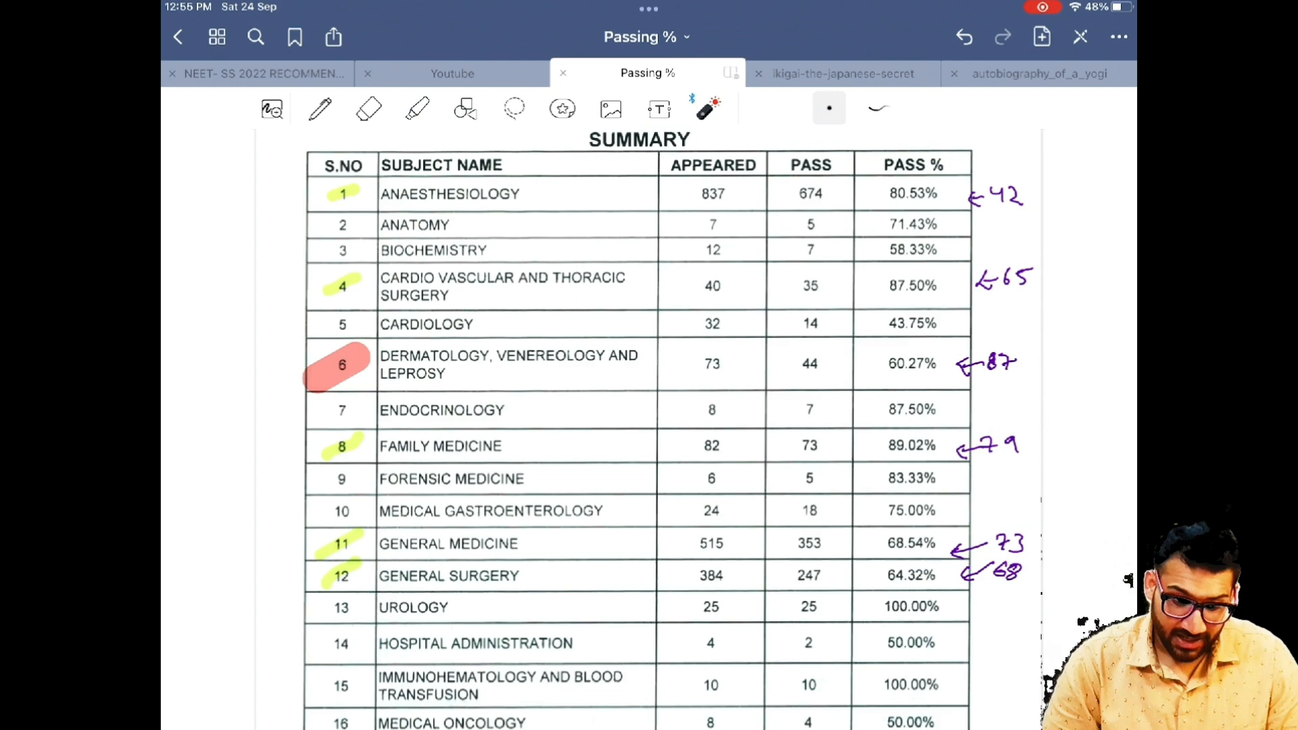
pyautogui.scroll(-3)
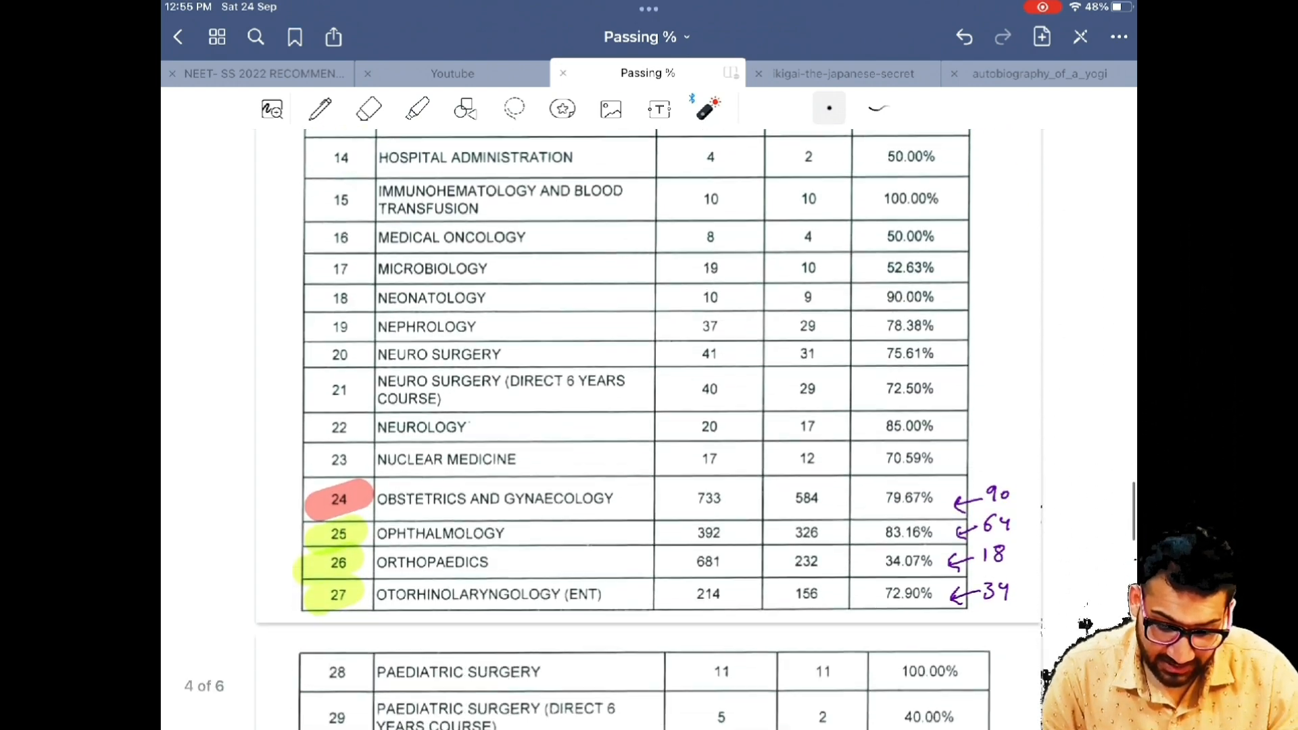
pyautogui.scroll(3)
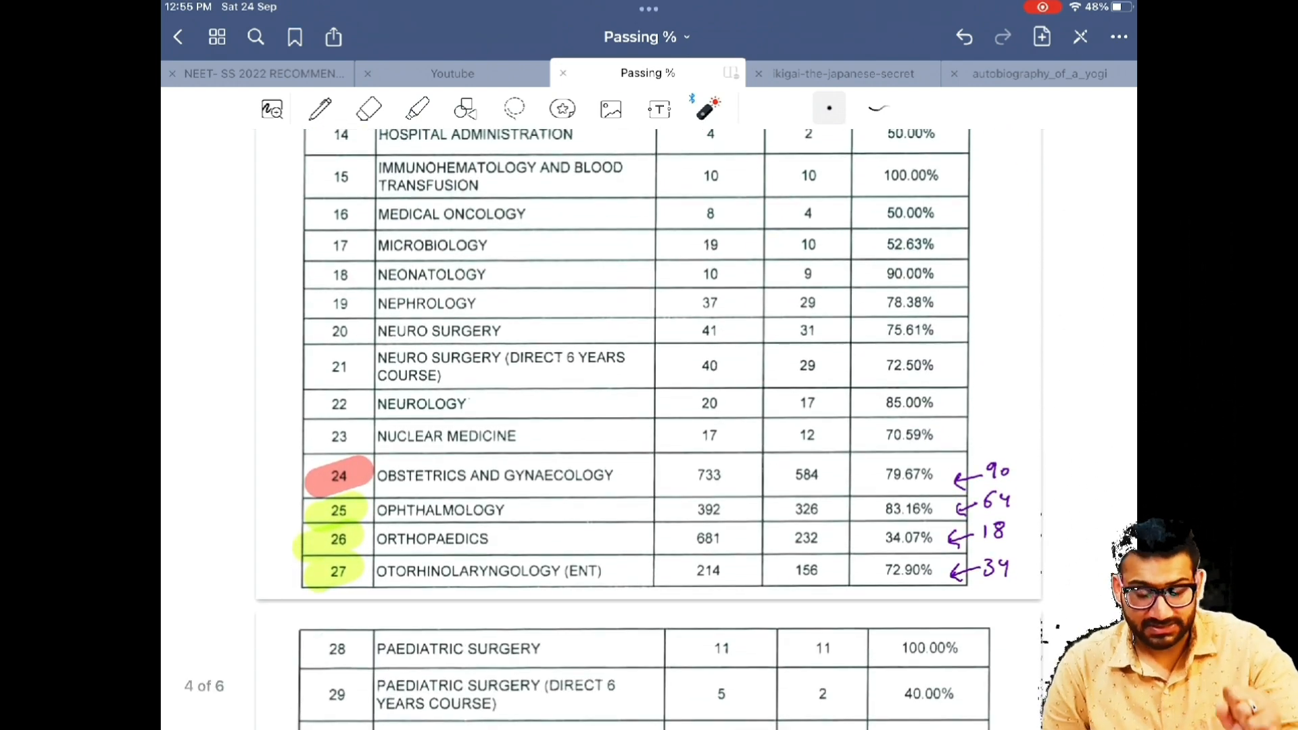
pyautogui.scroll(-3)
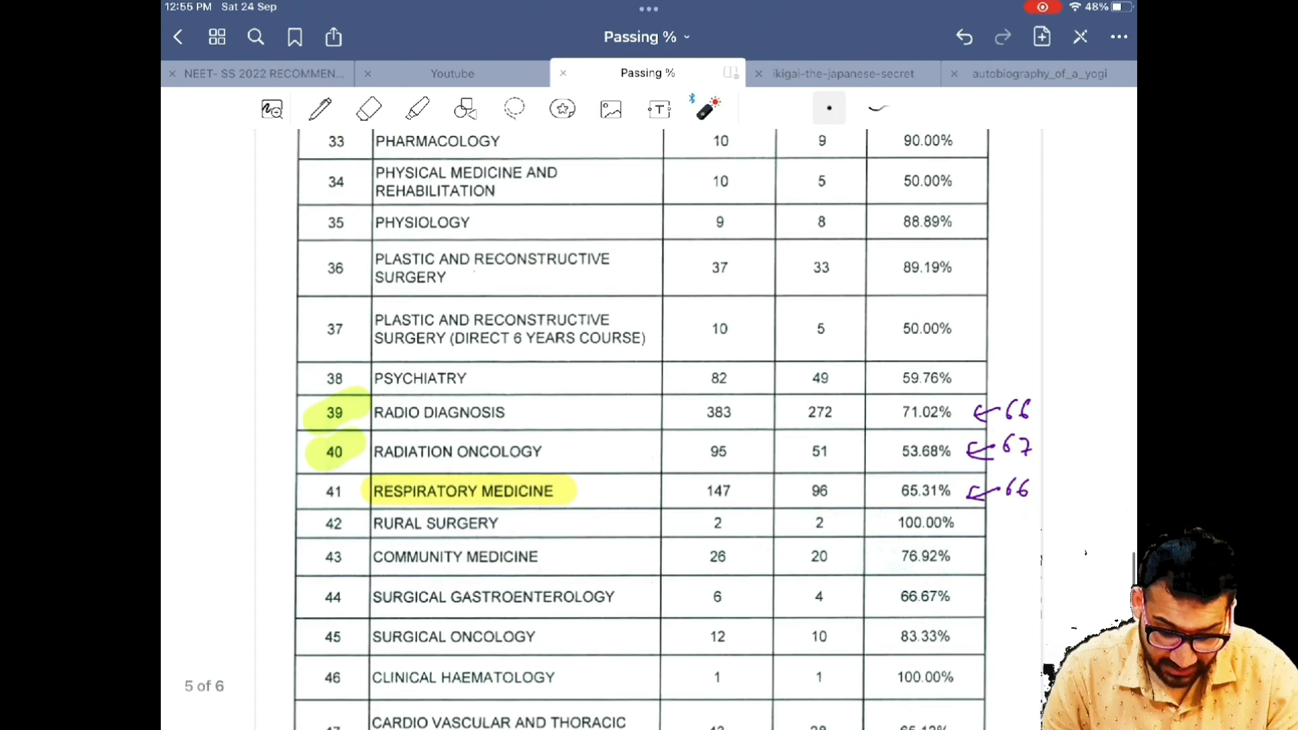
pyautogui.scroll(3)
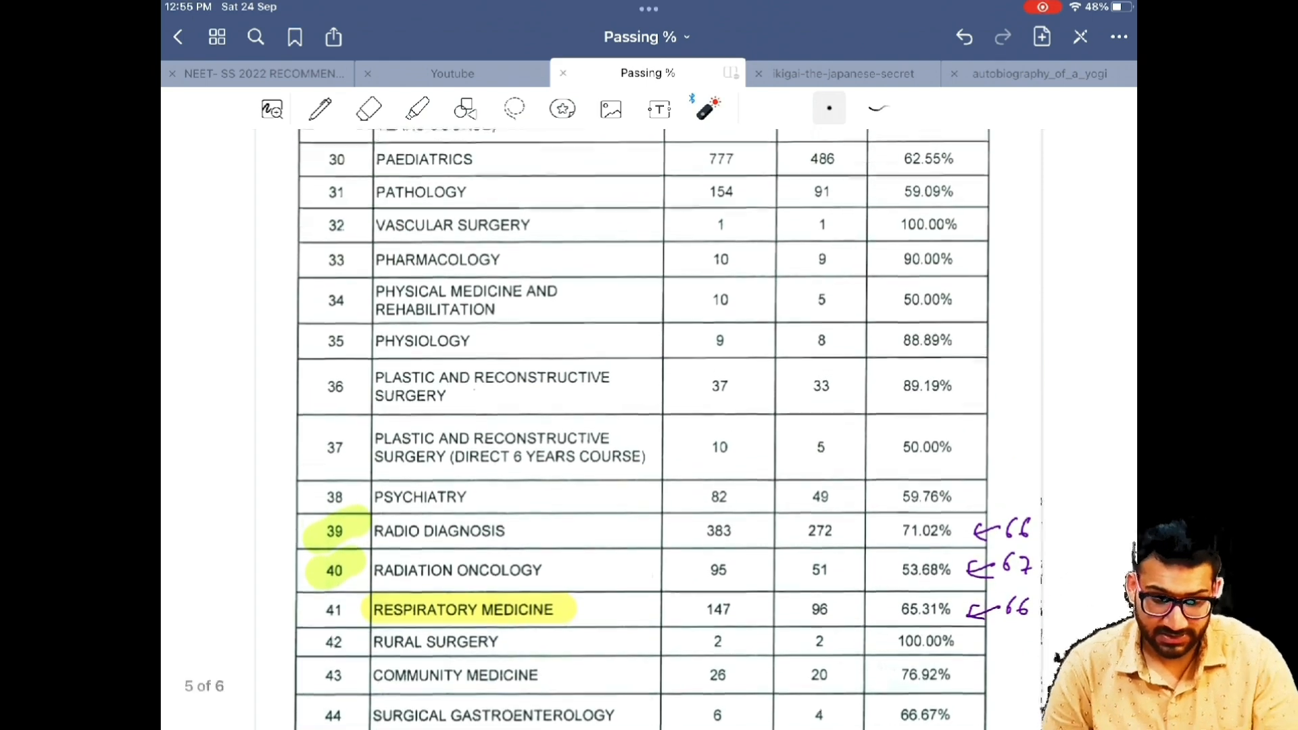
pyautogui.scroll(3)
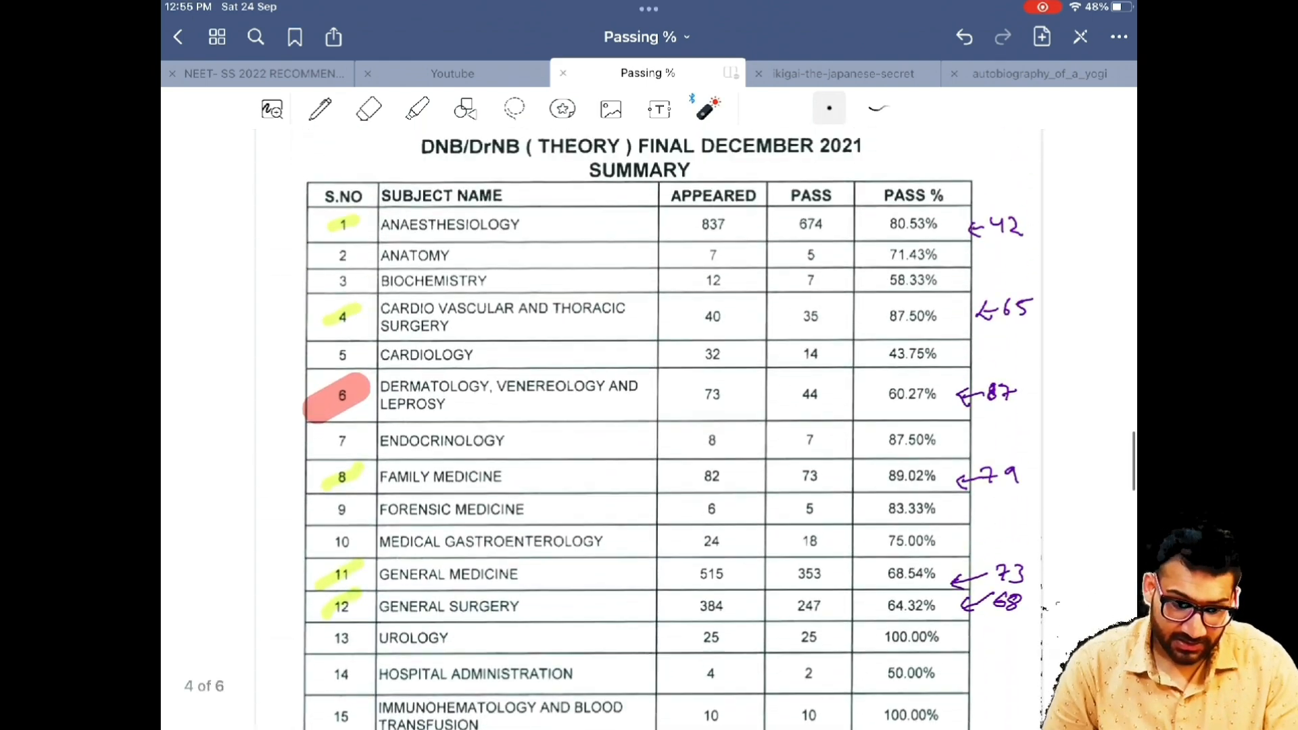
pyautogui.scroll(3)
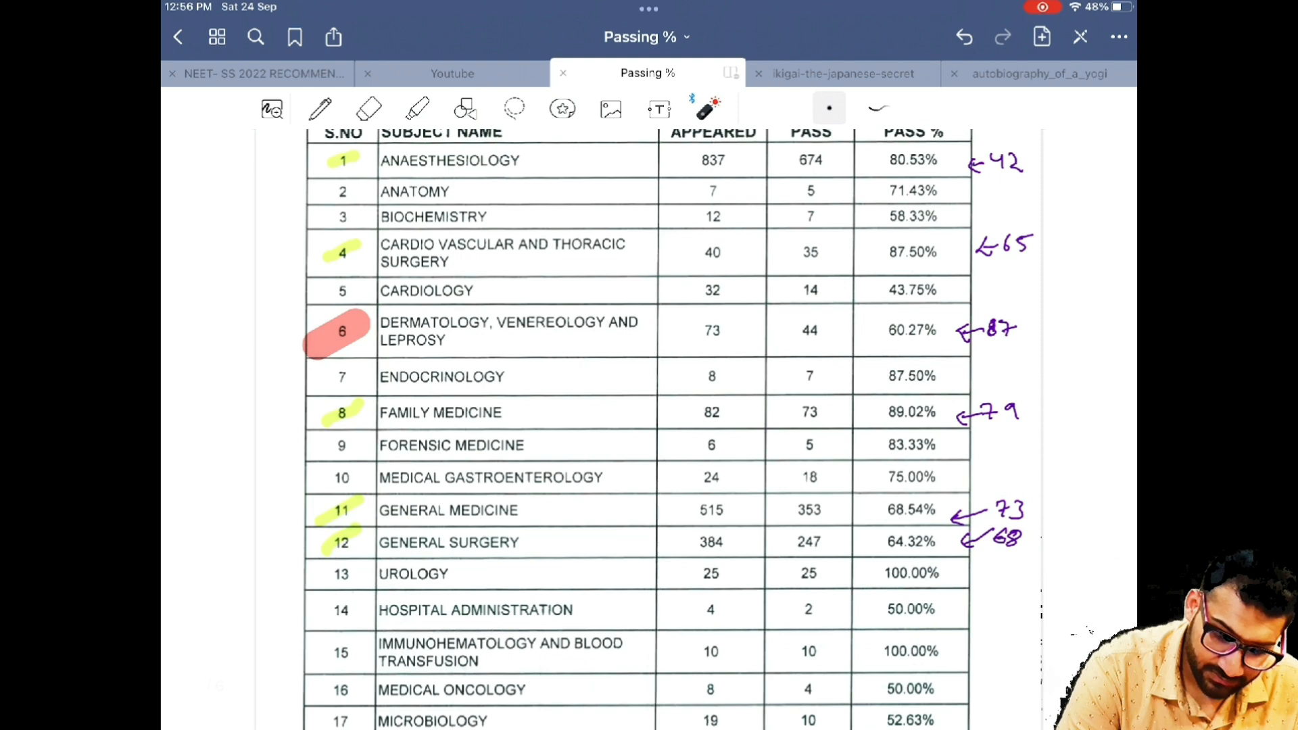
pyautogui.scroll(-3)
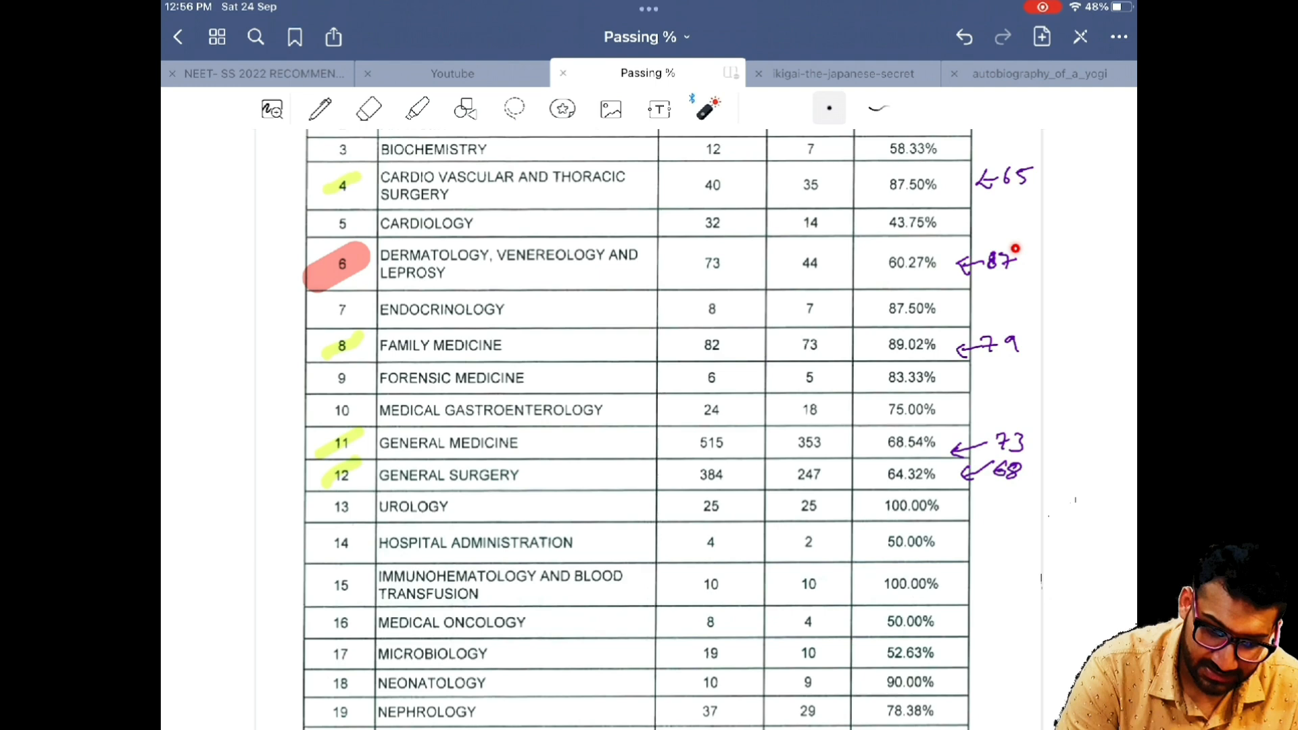
pyautogui.scroll(-3)
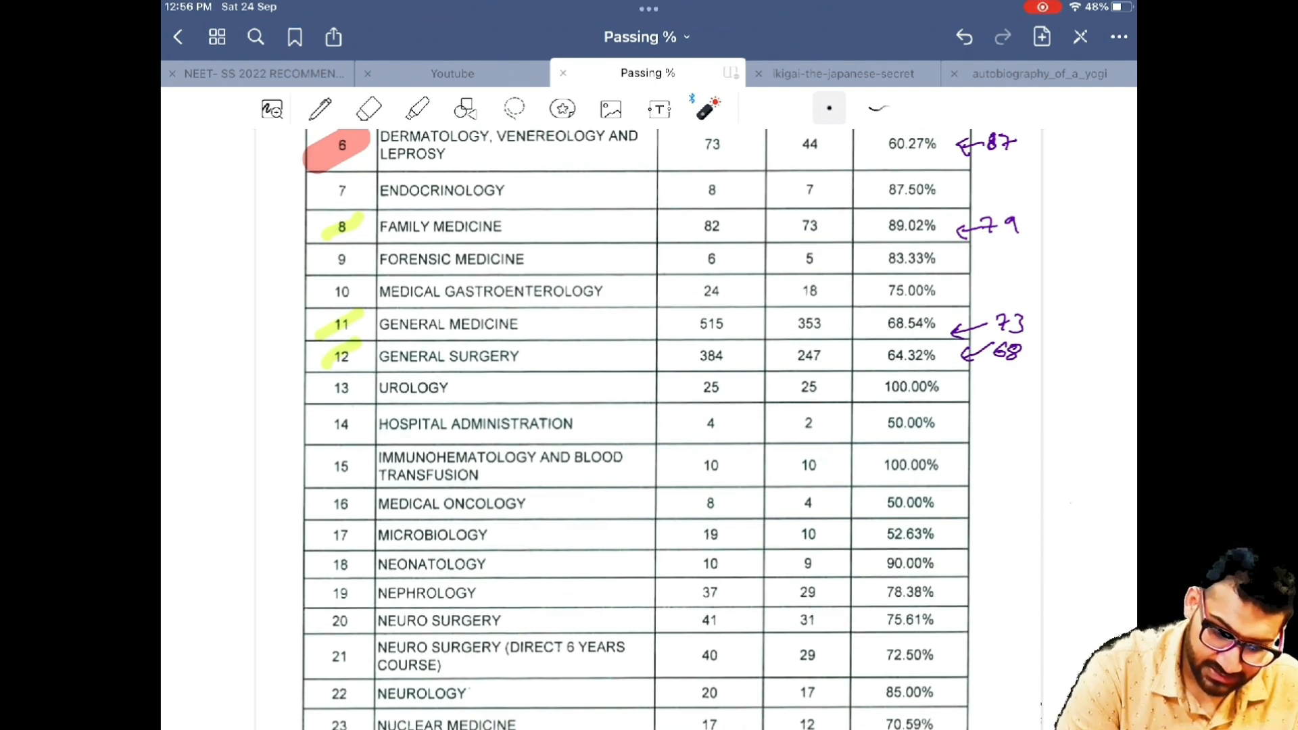
pyautogui.click(416, 108)
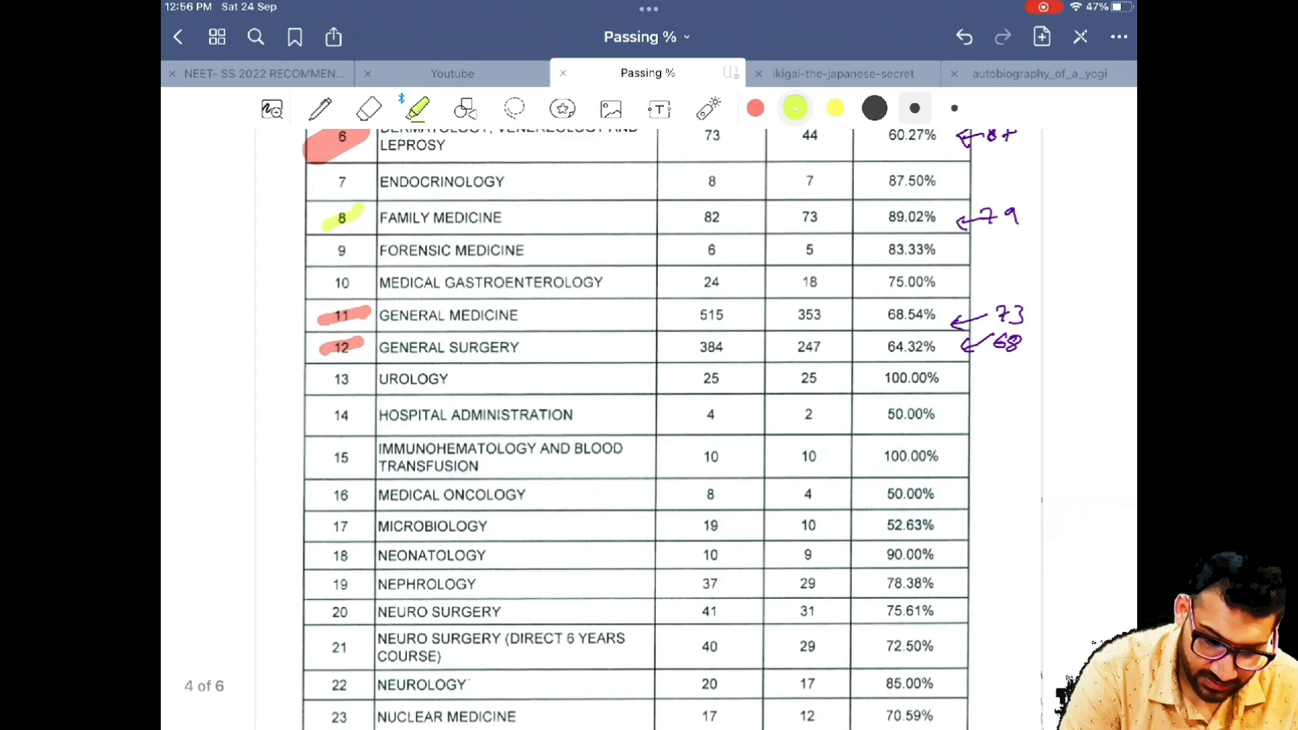
# Scroll down through summary rows 24–41 to Respiratory Medicine on page 5.
pyautogui.scroll(-3)
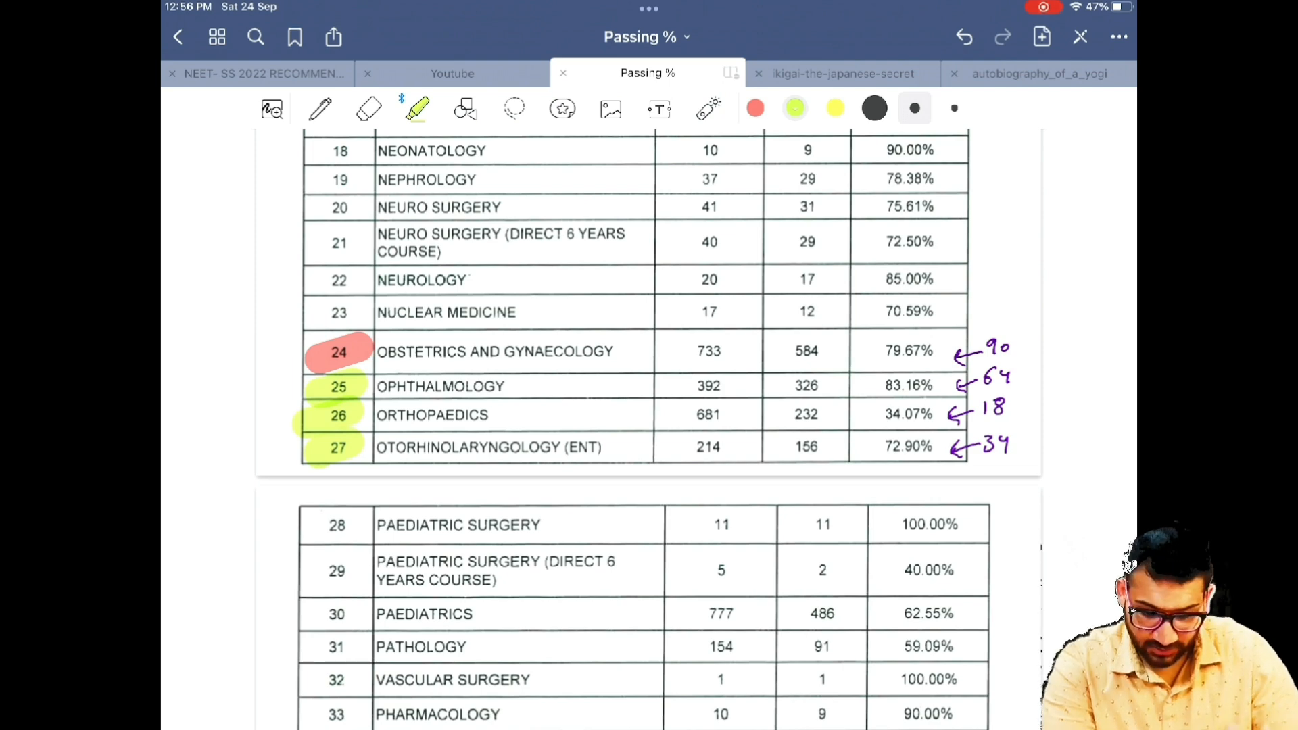
pyautogui.scroll(-3)
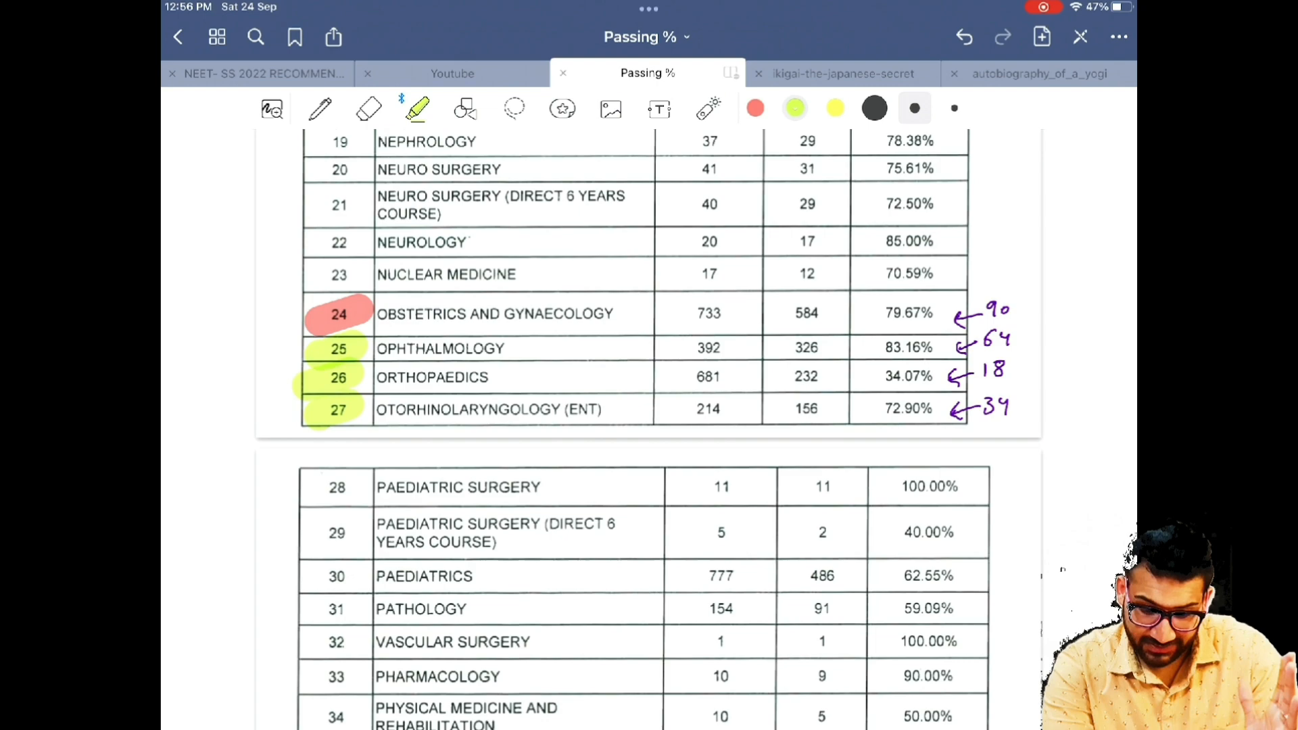
pyautogui.scroll(-3)
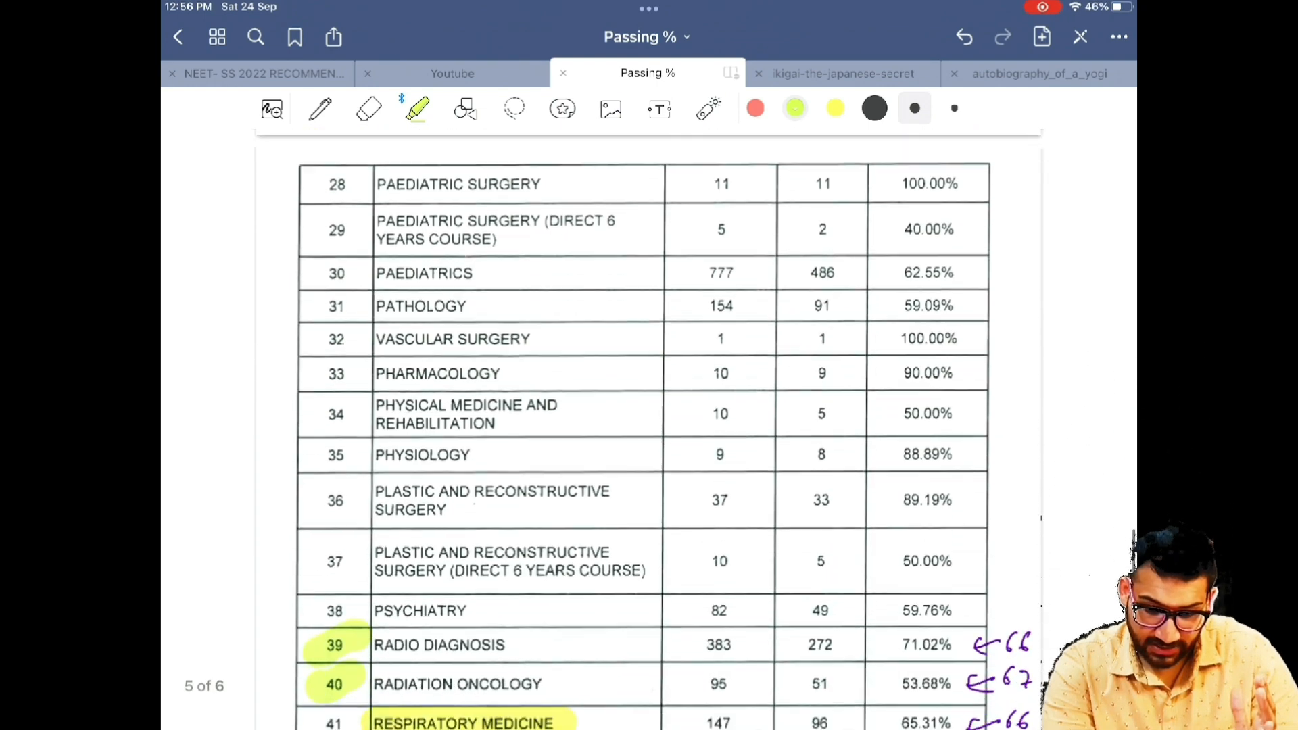